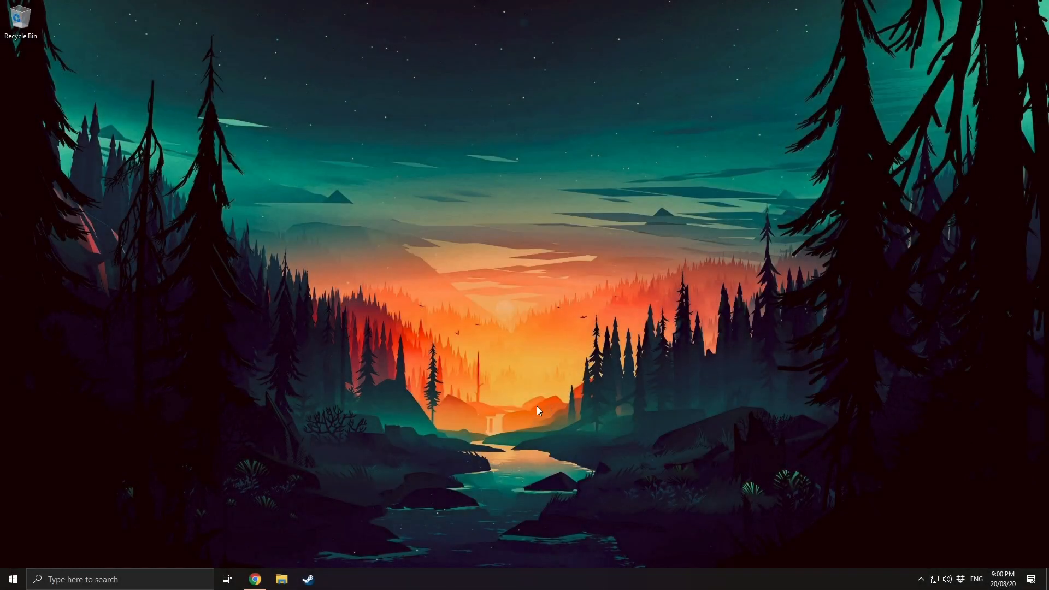
mouse_move(474, 423)
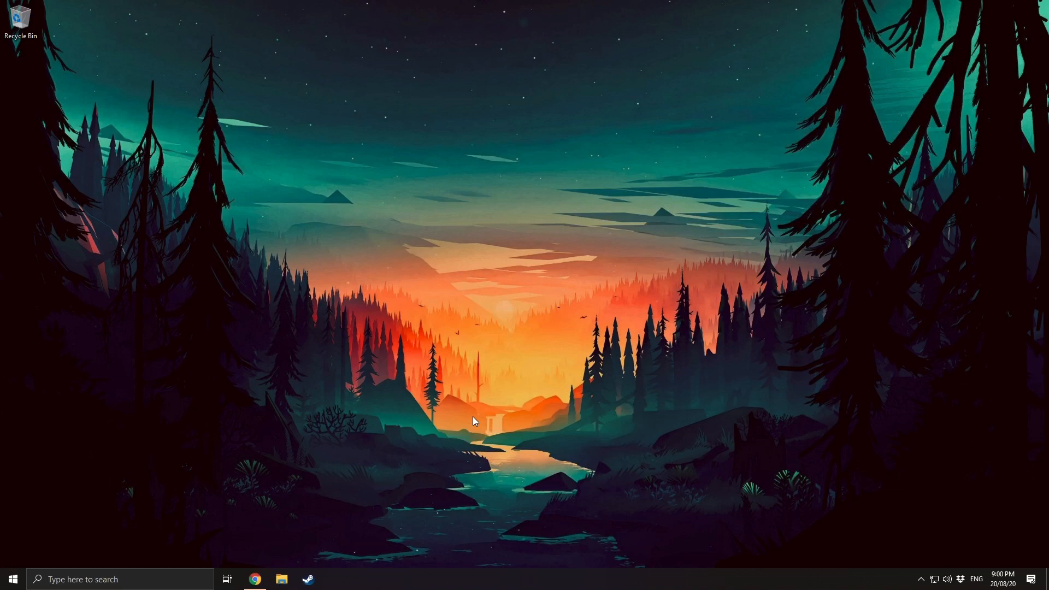
mouse_move(253, 537)
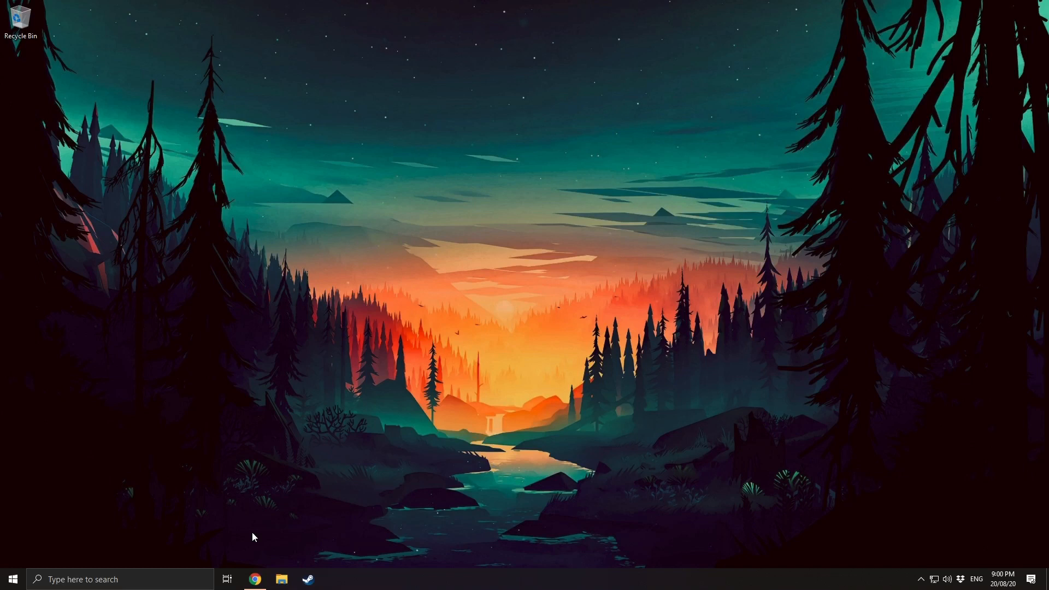
mouse_move(294, 534)
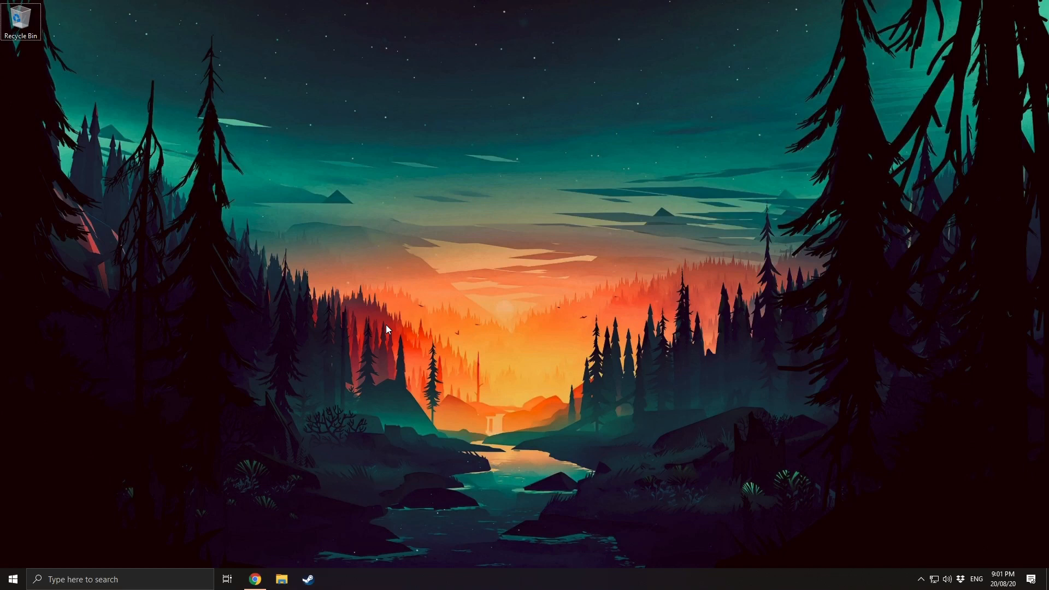
mouse_move(217, 534)
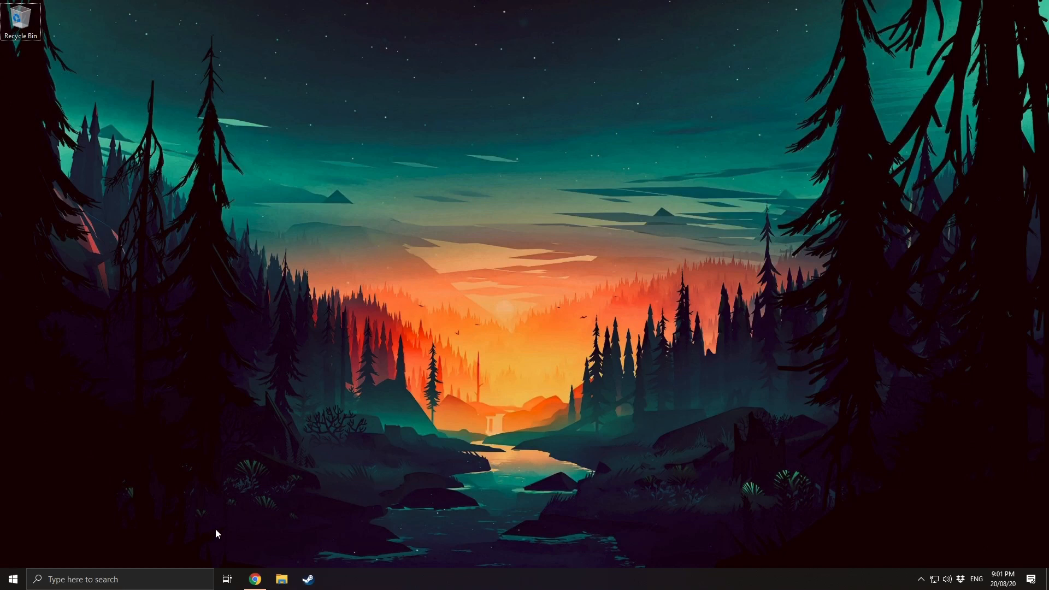
mouse_move(255, 579)
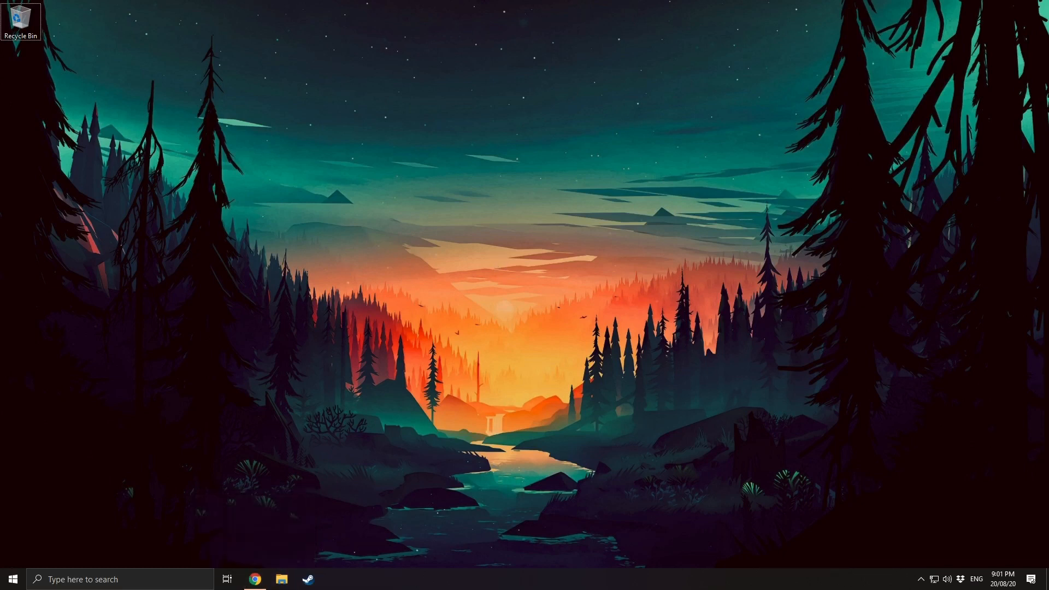
Step: In Chrome, search Google for 'jdk with netbeans' and open Oracle's JDK 8u111 with NetBeans 8.2 result
click(255, 579)
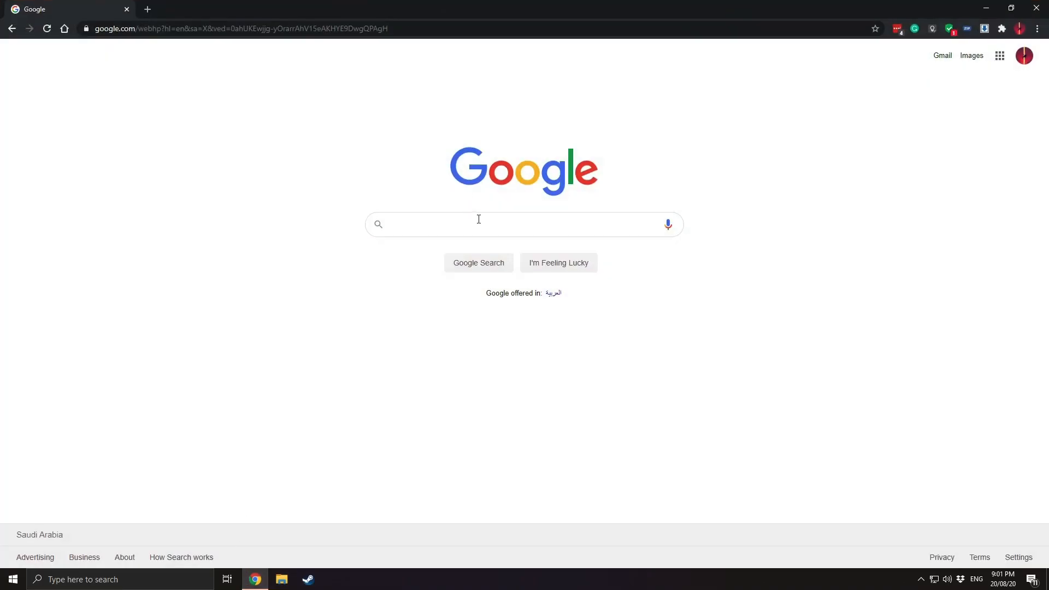
click(478, 224)
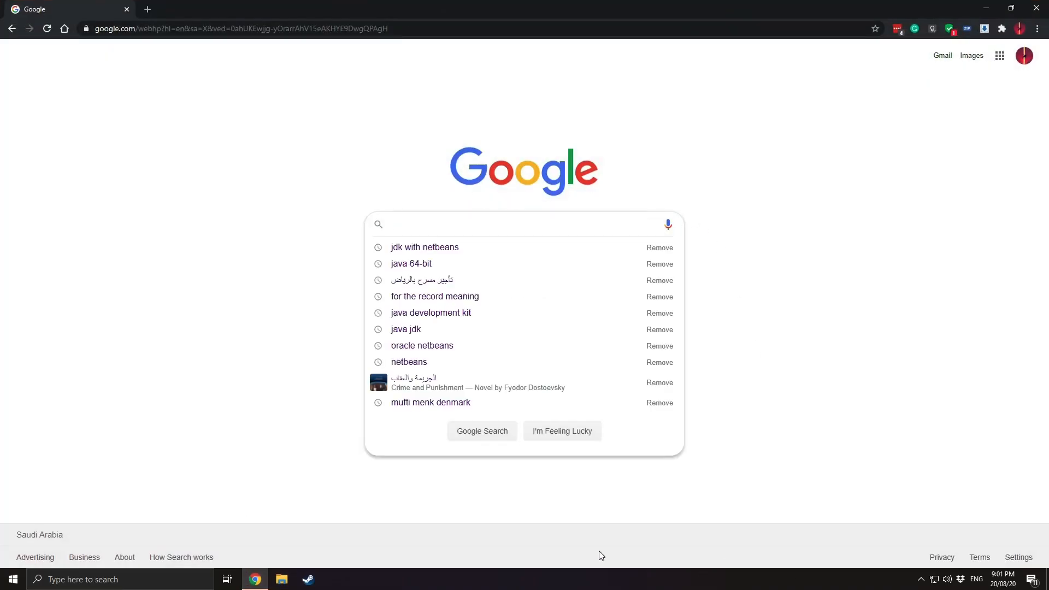
text(jdk with netbe)
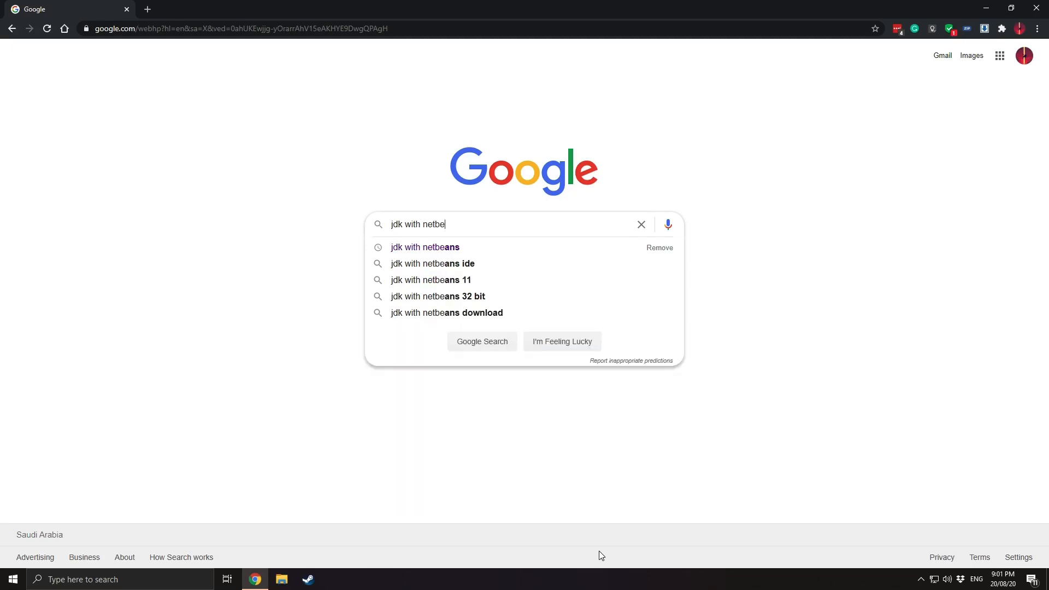
click(425, 247)
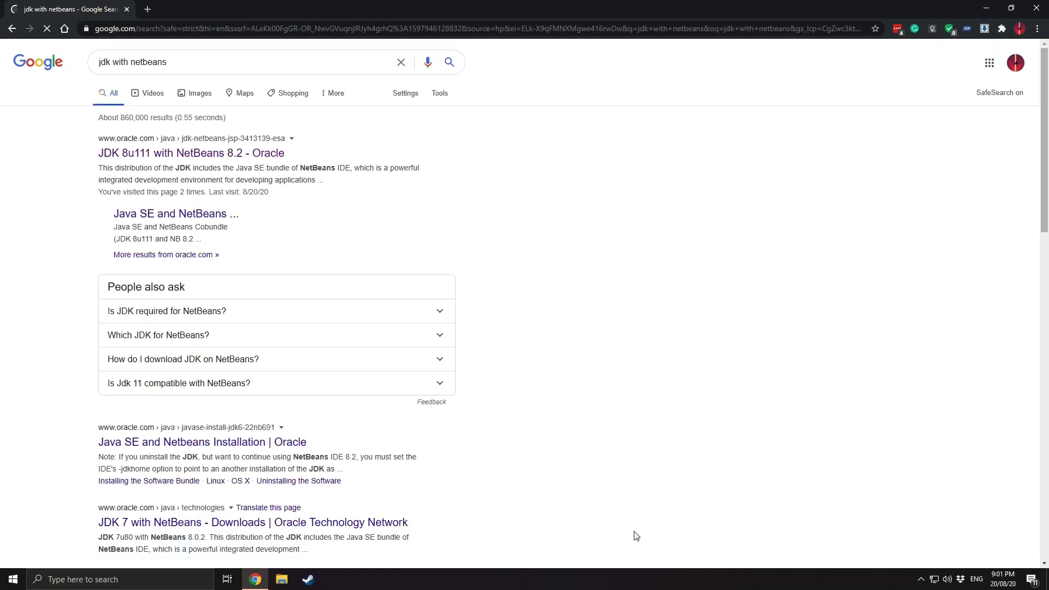
click(190, 153)
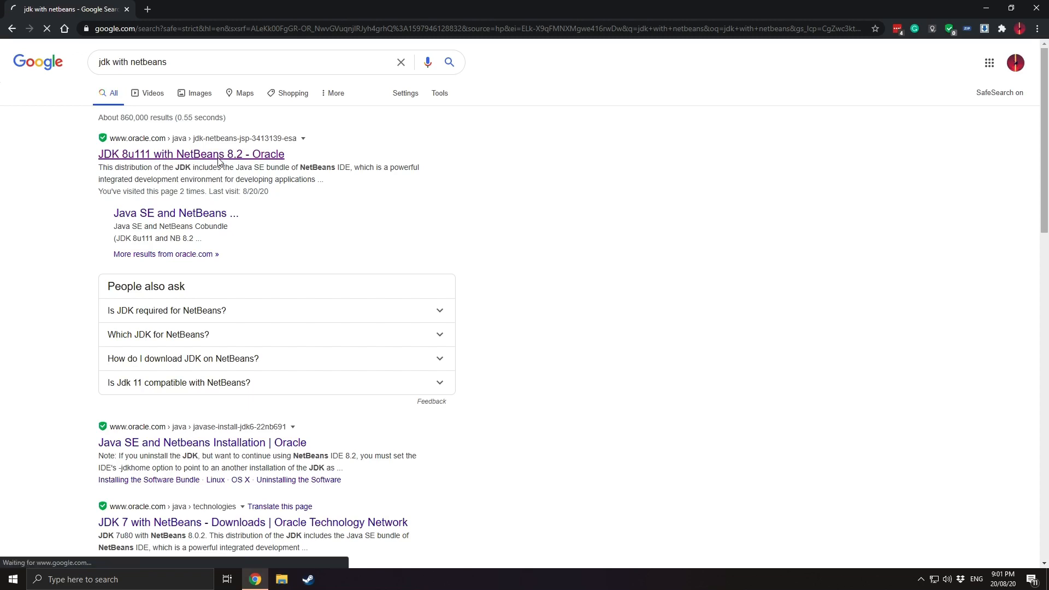
Step: Load Oracle's JDK 8u111 with NetBeans 8.2 downloads table of platform installers
click(191, 154)
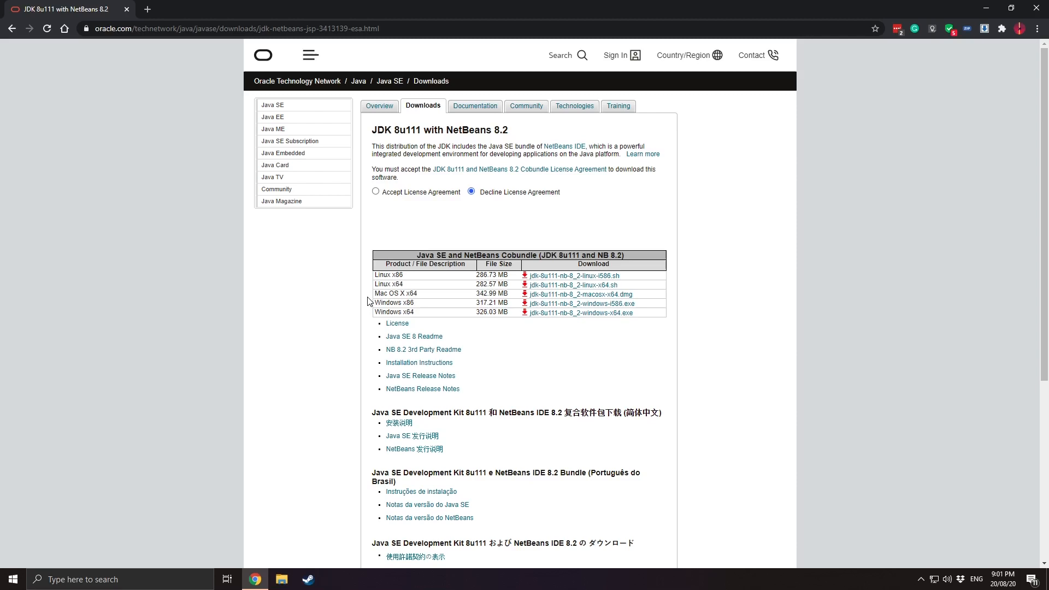
mouse_move(474, 302)
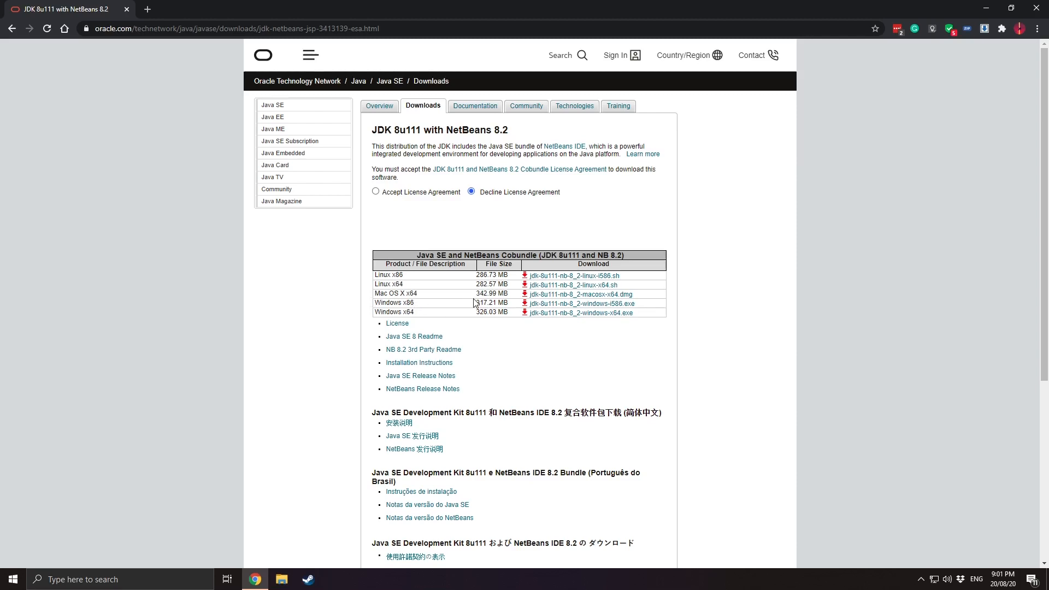
mouse_move(372, 314)
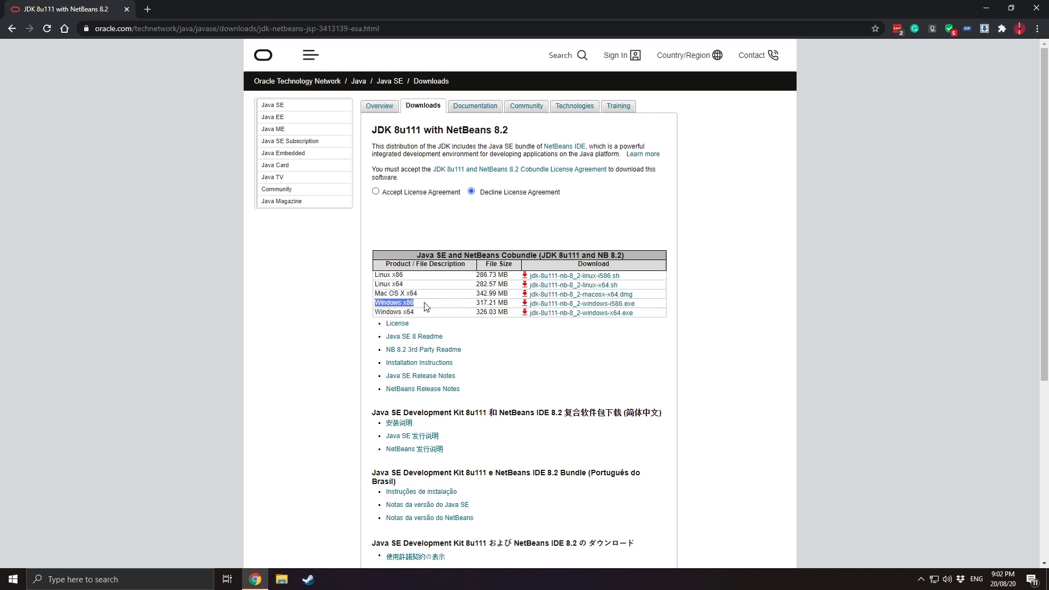
mouse_move(359, 309)
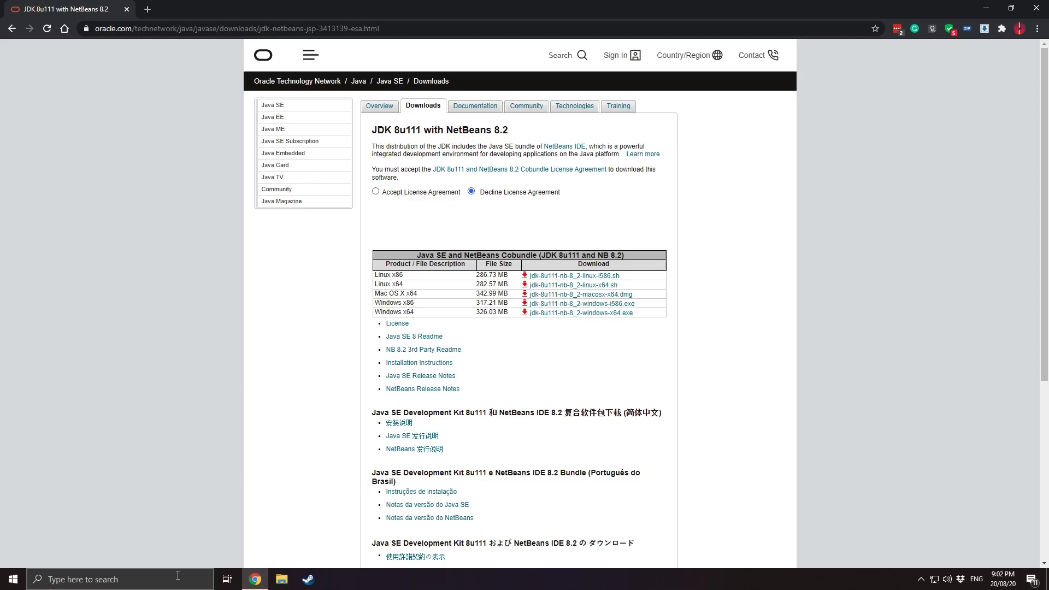
Step: Check System Information for an x64-based PC system type, then close it
click(12, 580)
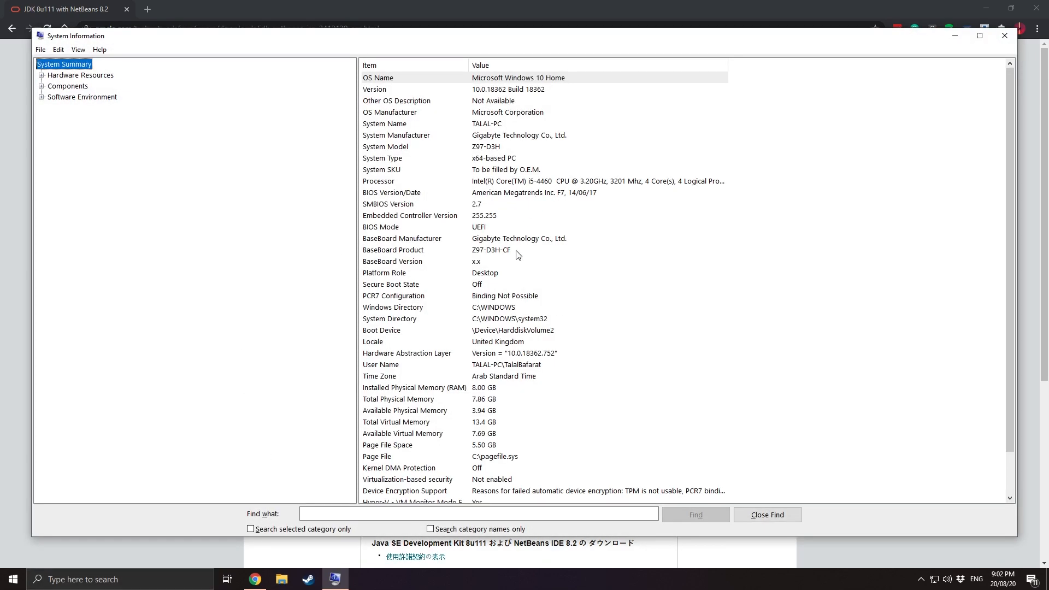
click(382, 158)
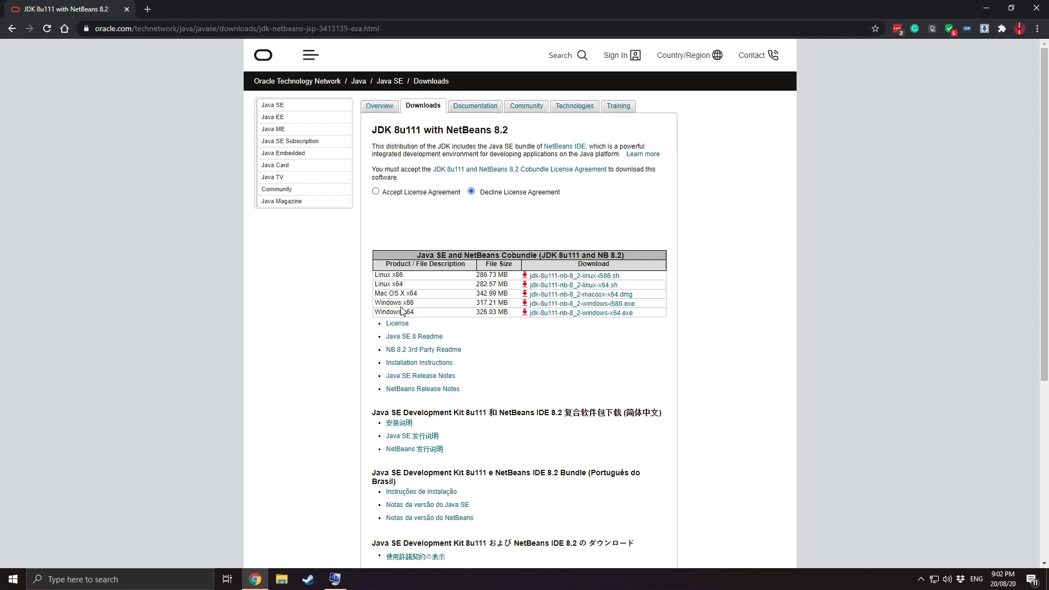
Step: Accept the Oracle license and download jdk-8u111-nb-8_2-windows-x64.exe
click(577, 313)
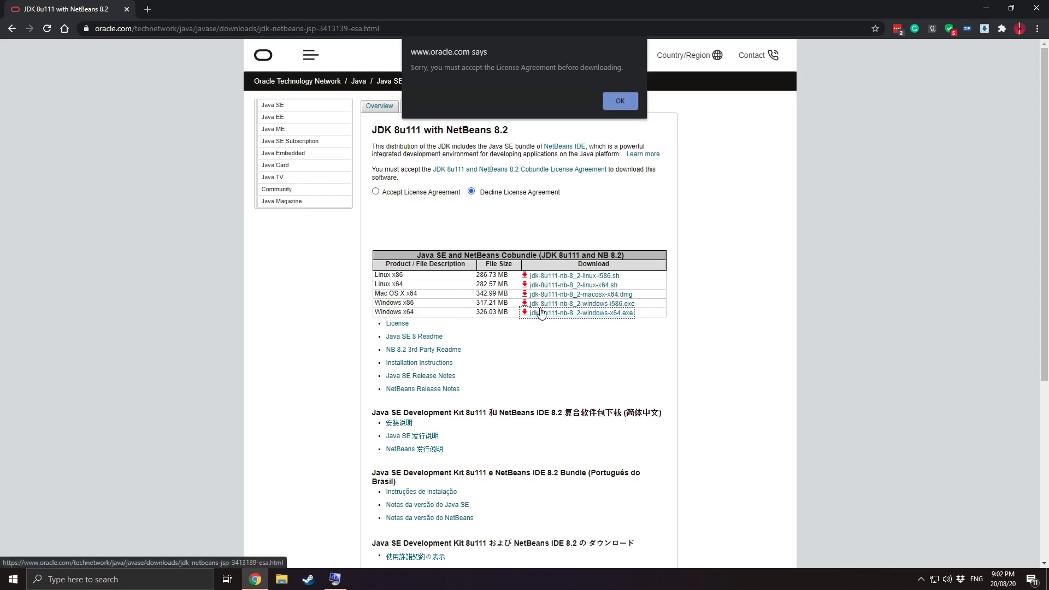
click(620, 101)
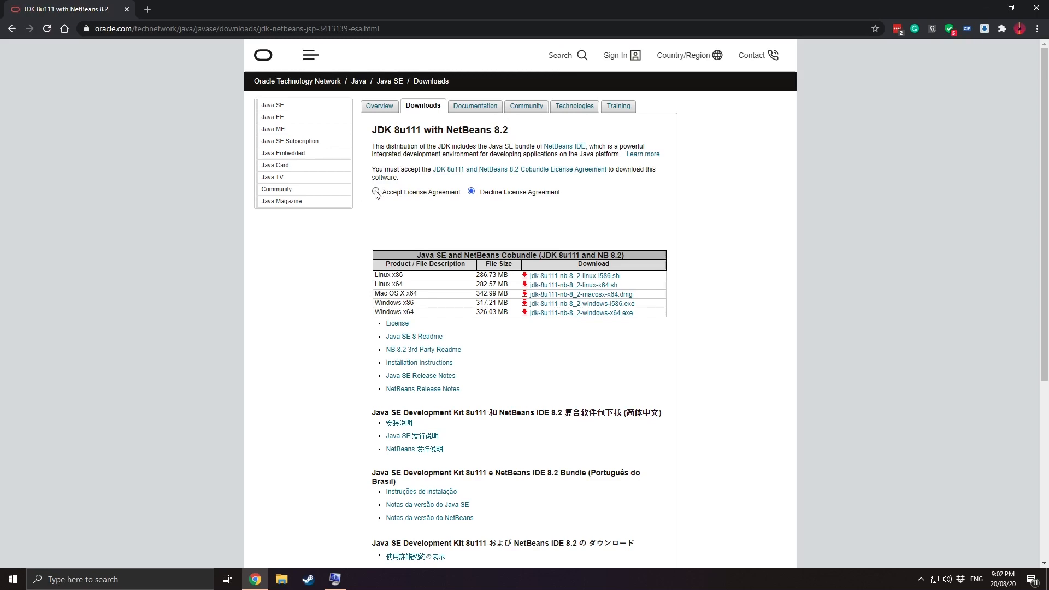
click(377, 191)
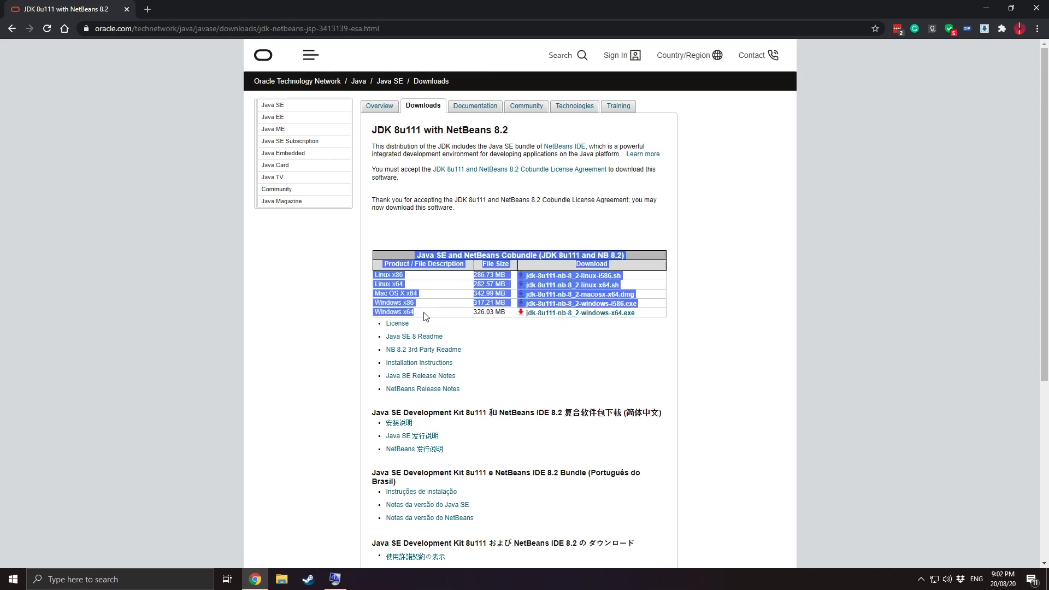
click(537, 325)
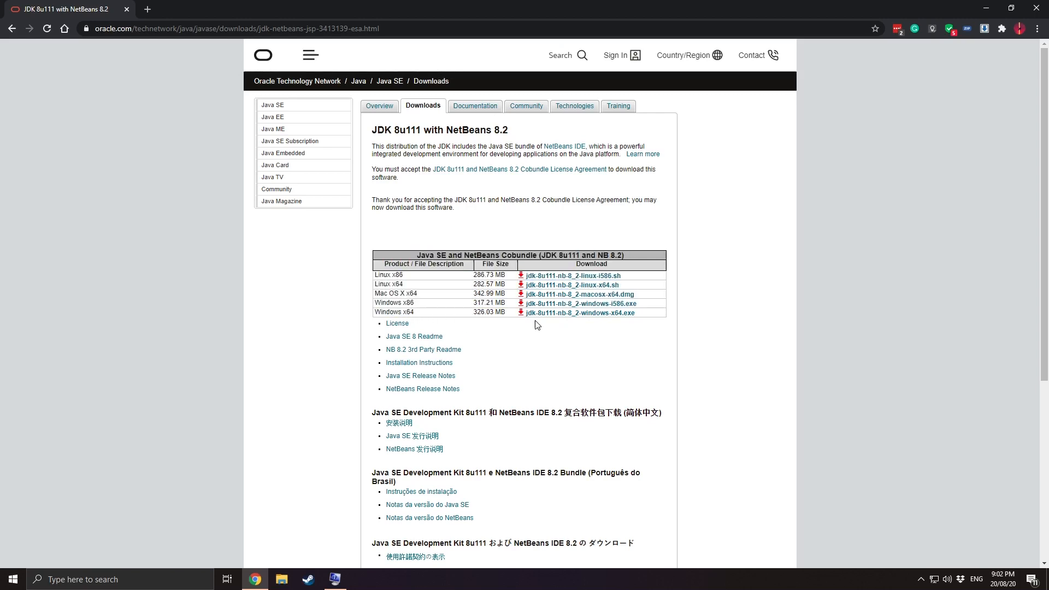
mouse_move(541, 317)
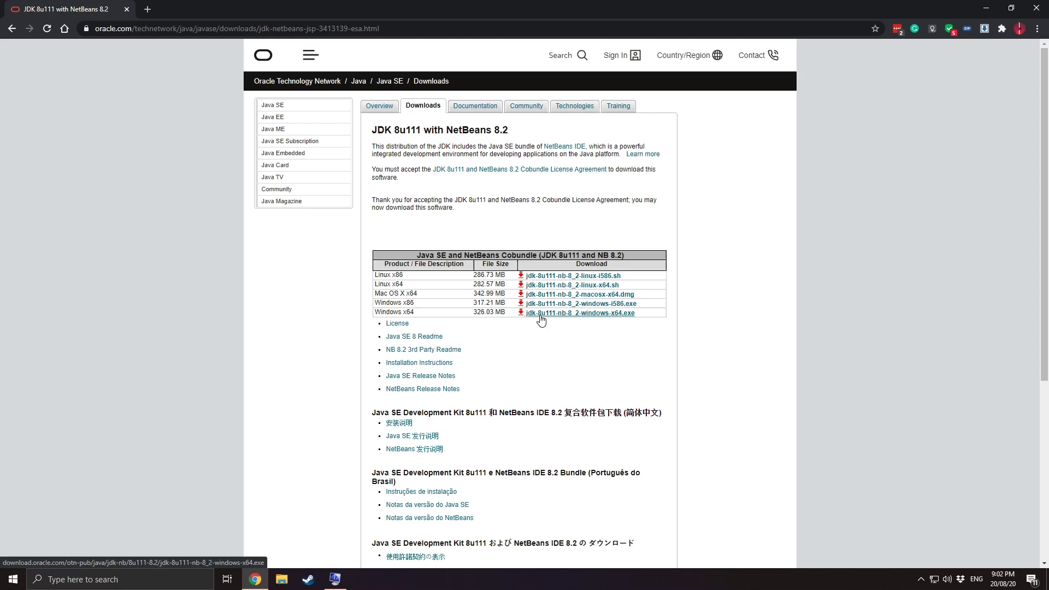
mouse_move(604, 315)
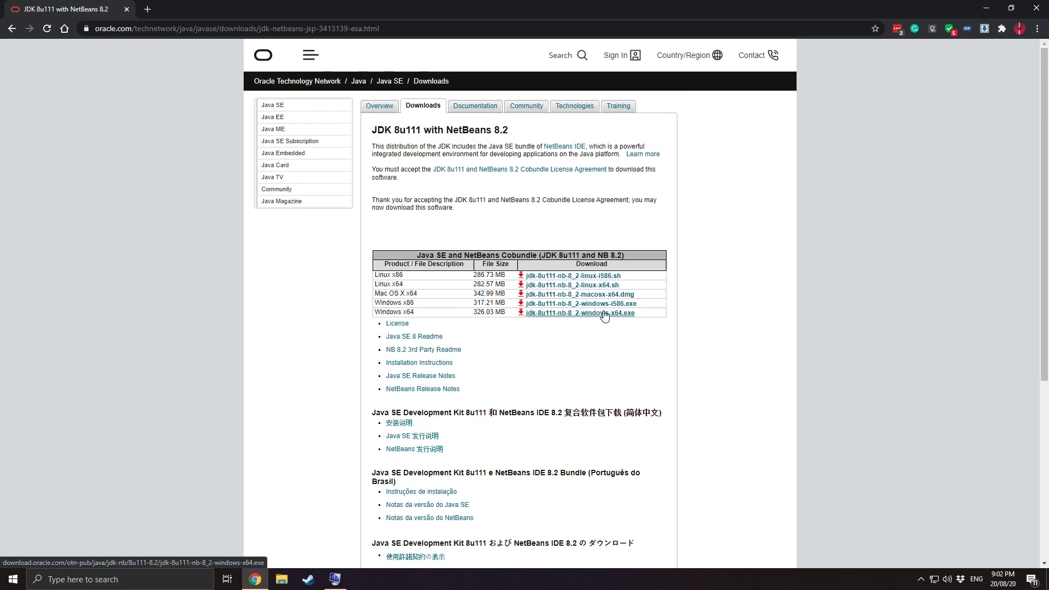
click(581, 313)
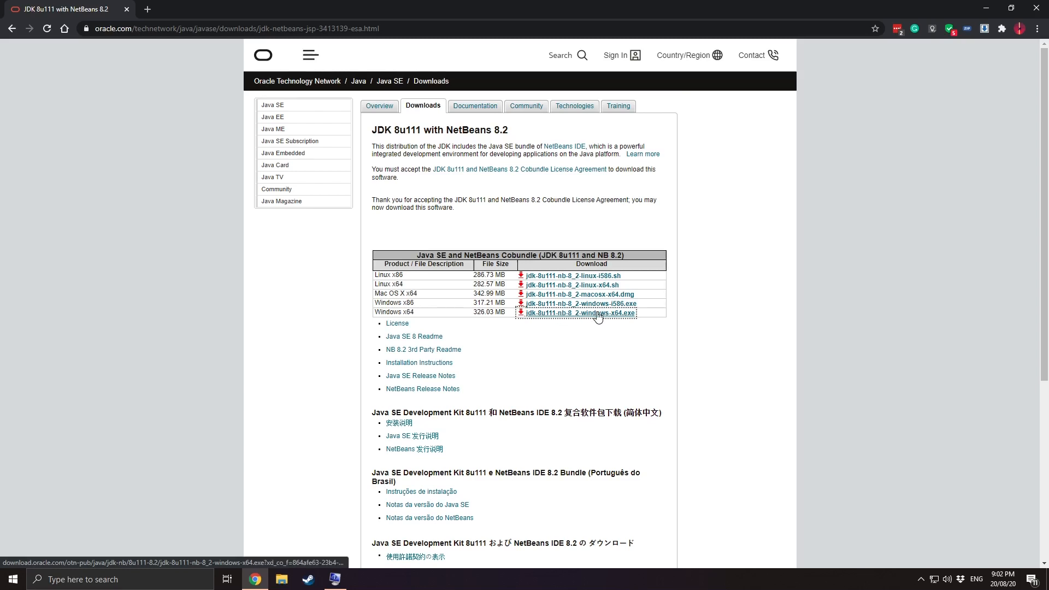
click(581, 312)
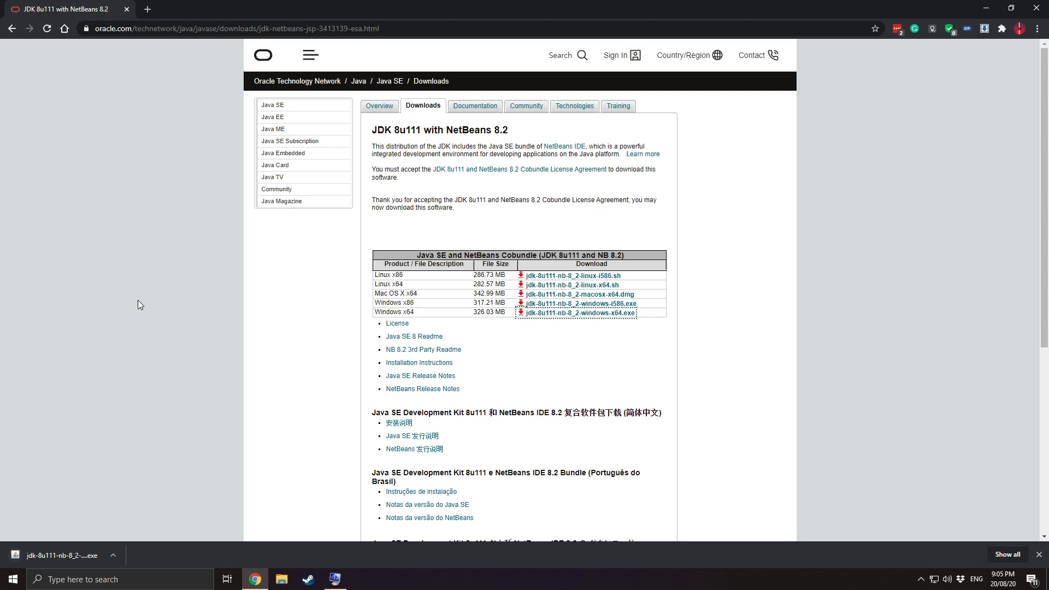
mouse_move(165, 249)
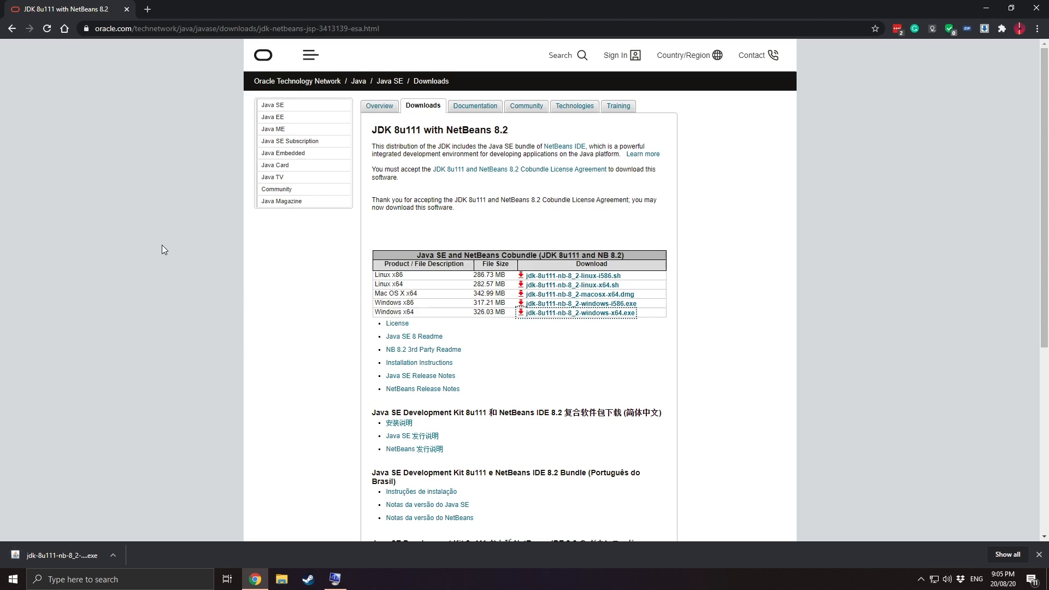
Step: Run the downloaded bundle installer and approve the User Account Control prompt
click(580, 313)
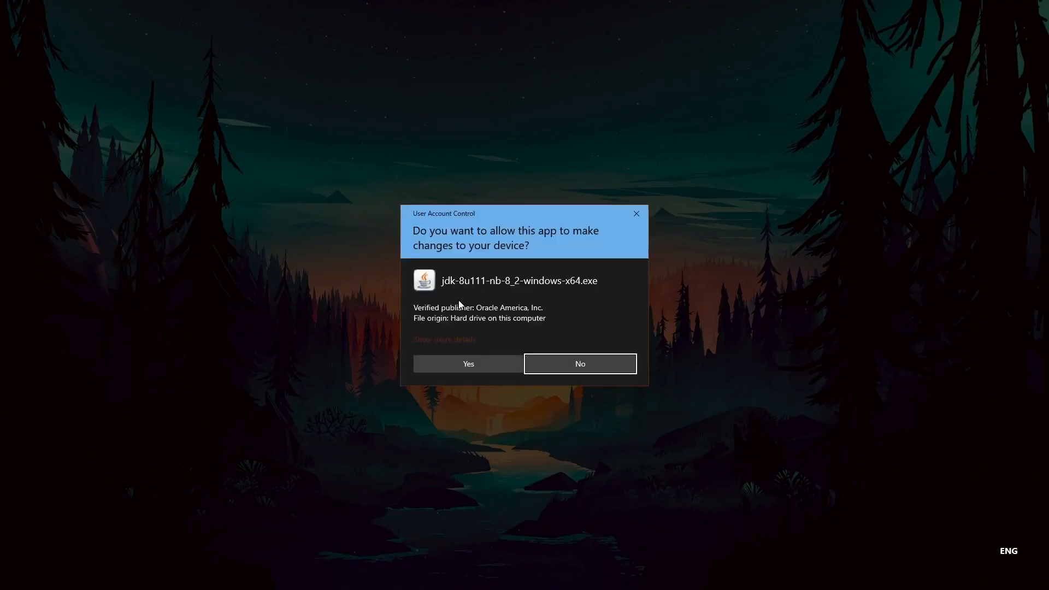
click(468, 364)
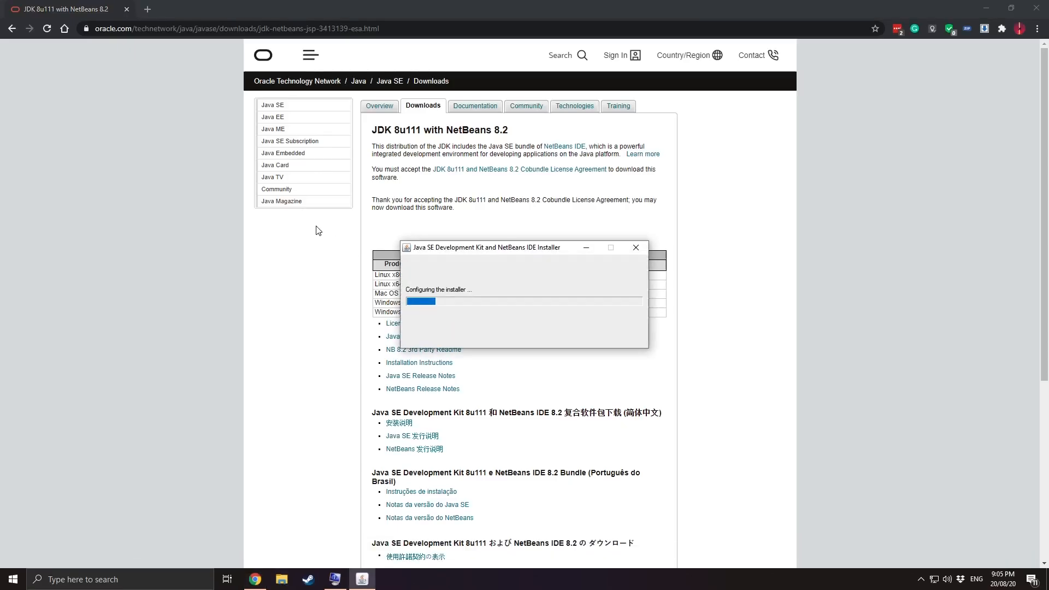
mouse_move(303, 305)
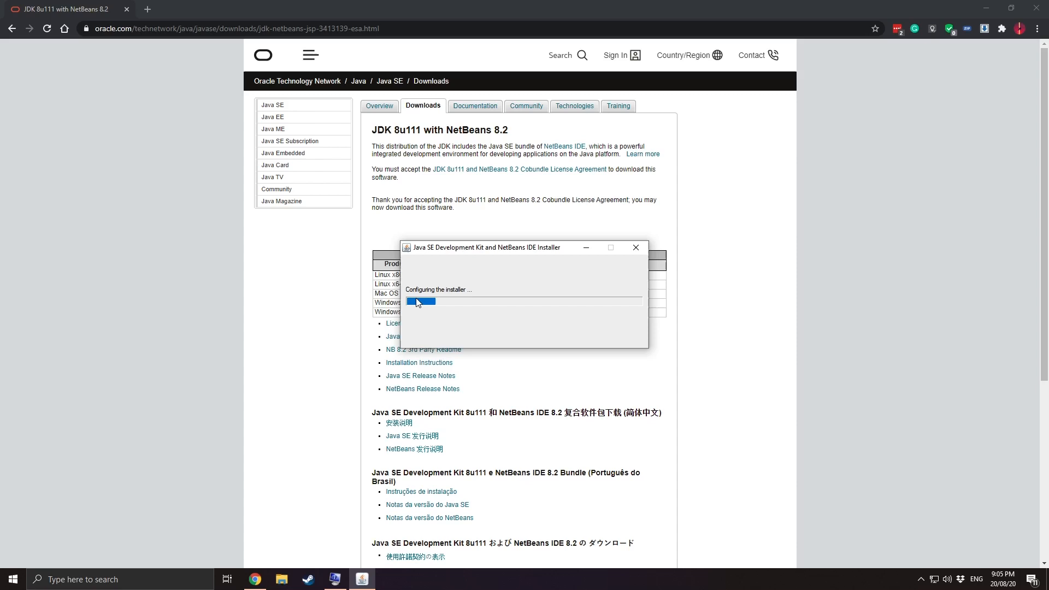
mouse_move(352, 280)
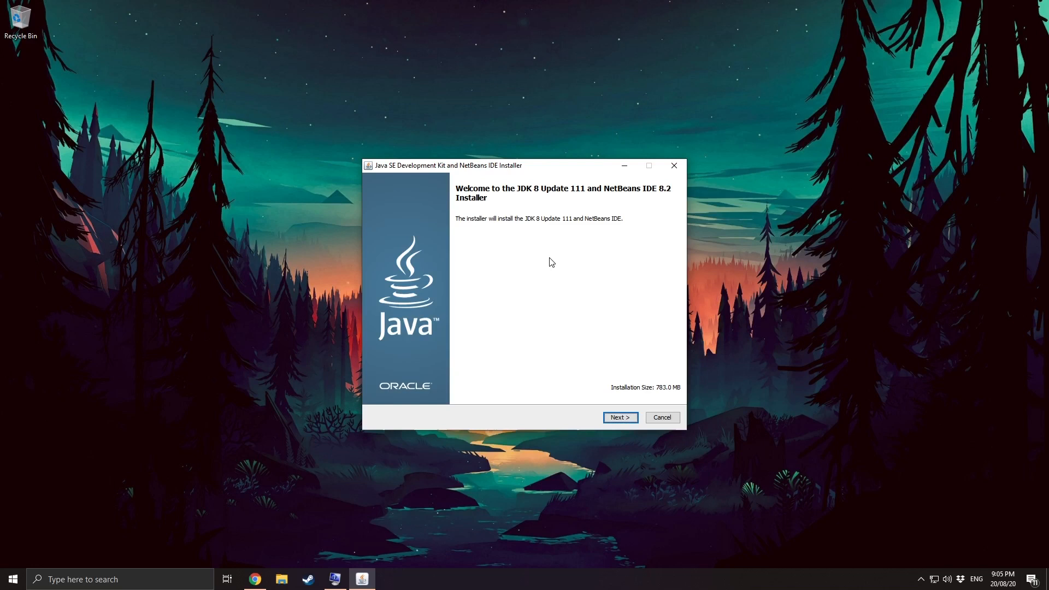
mouse_move(458, 224)
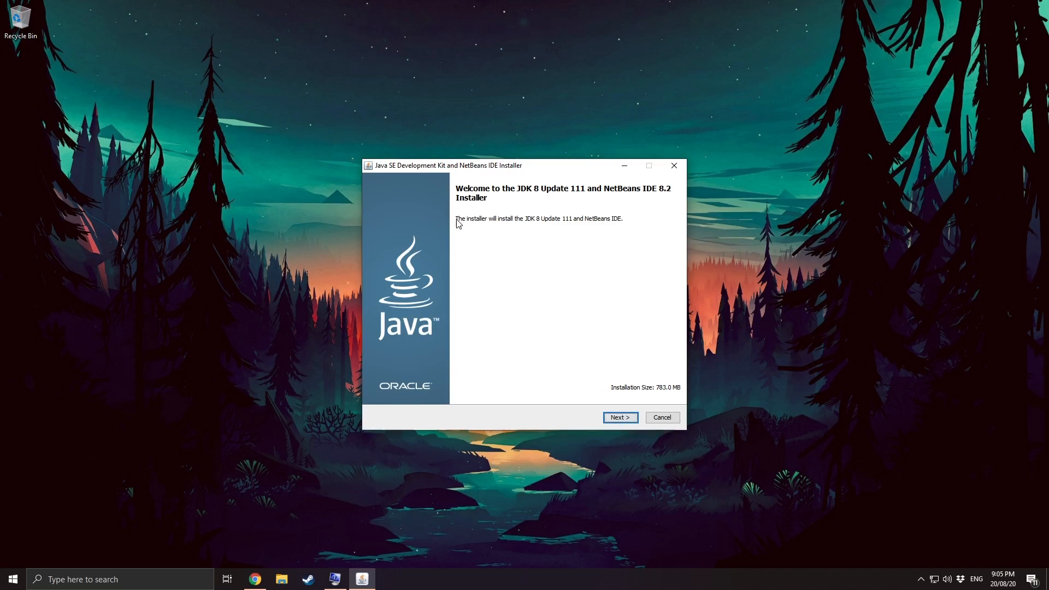
Step: Install JDK 8u111 and NetBeans IDE 8.2 into the default folders and finish the installer
click(620, 418)
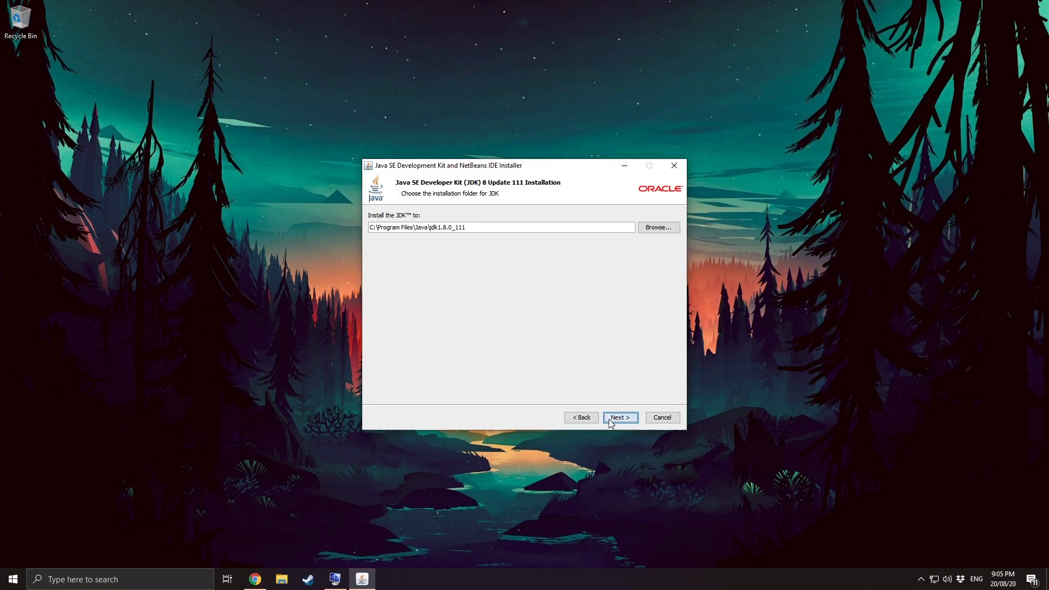
click(621, 418)
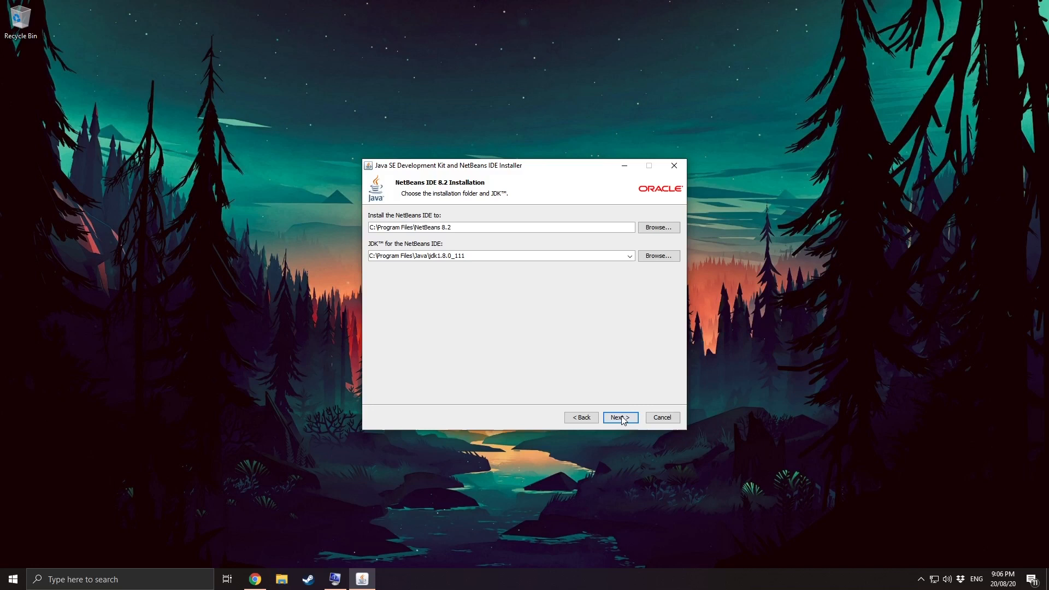
click(621, 418)
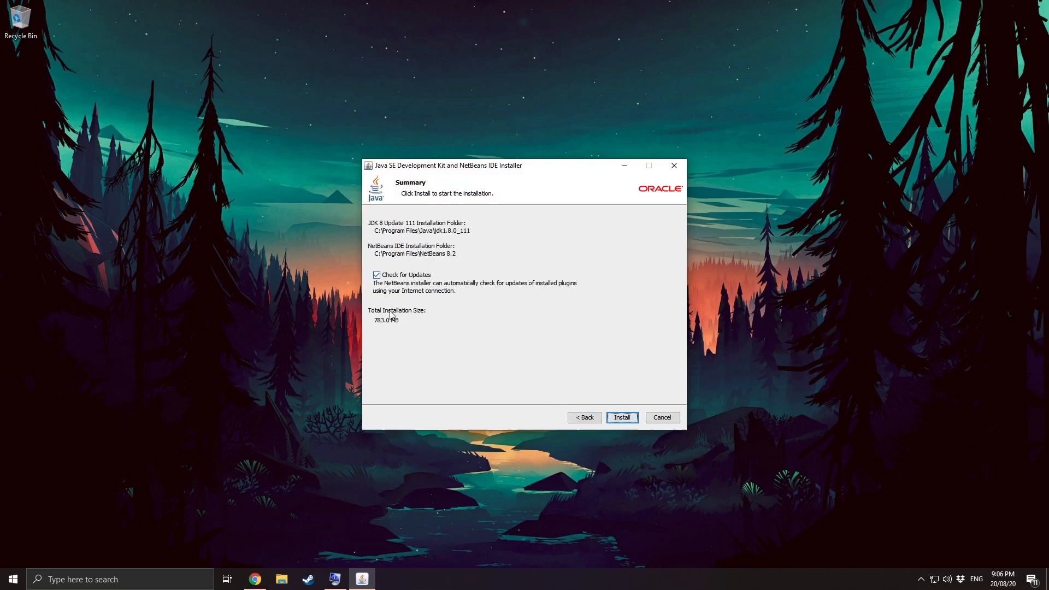
mouse_move(387, 274)
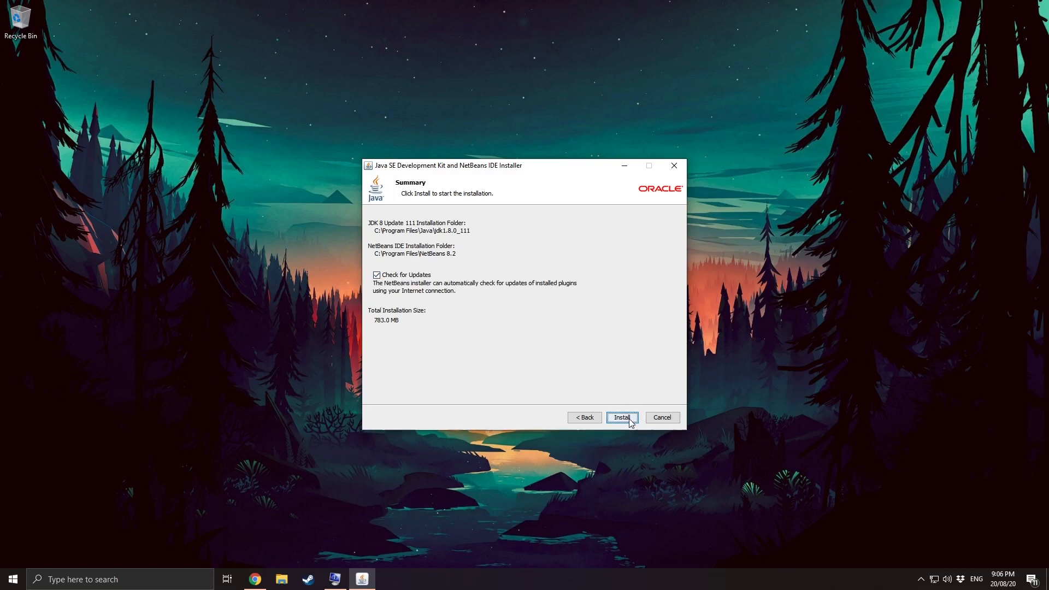
click(621, 417)
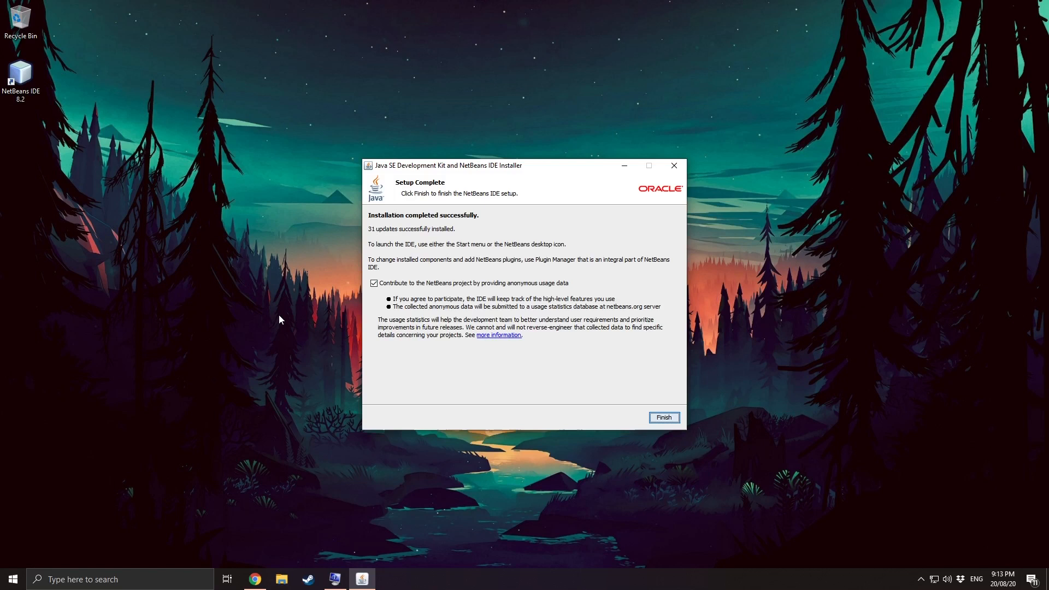
mouse_move(351, 183)
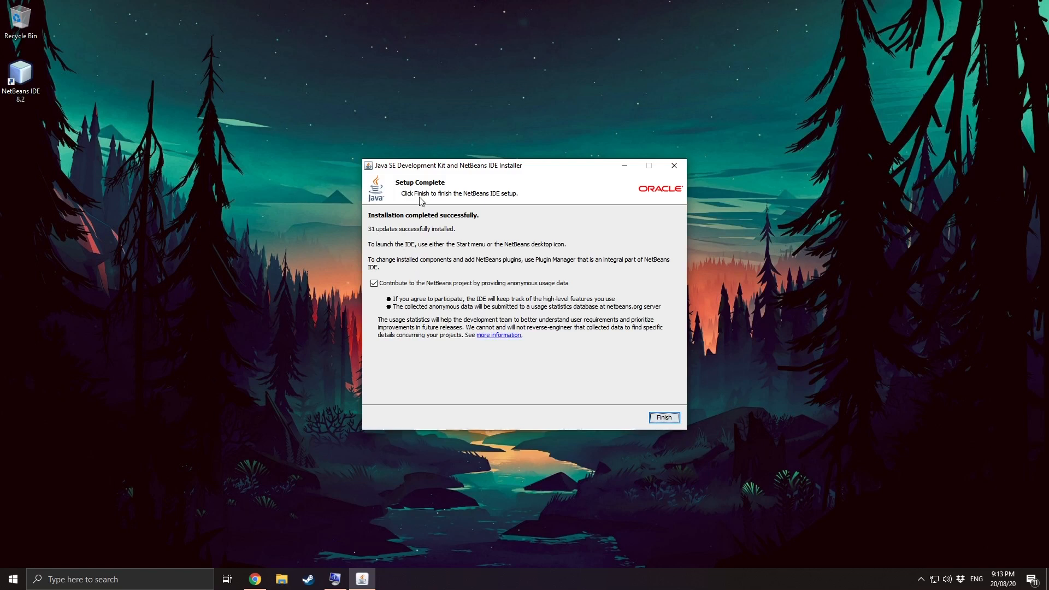
click(375, 298)
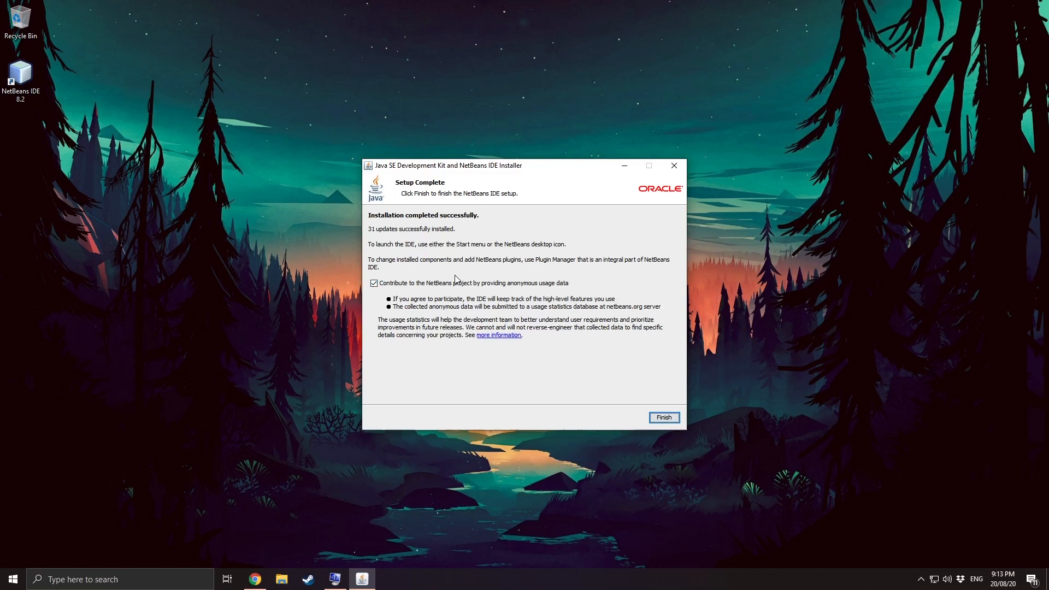
click(374, 283)
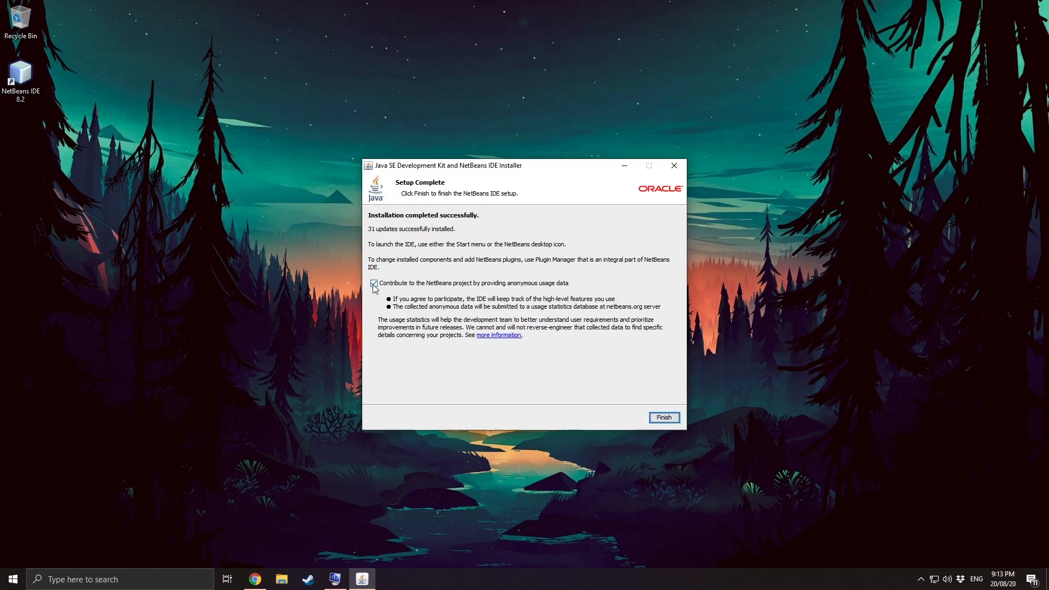
click(664, 418)
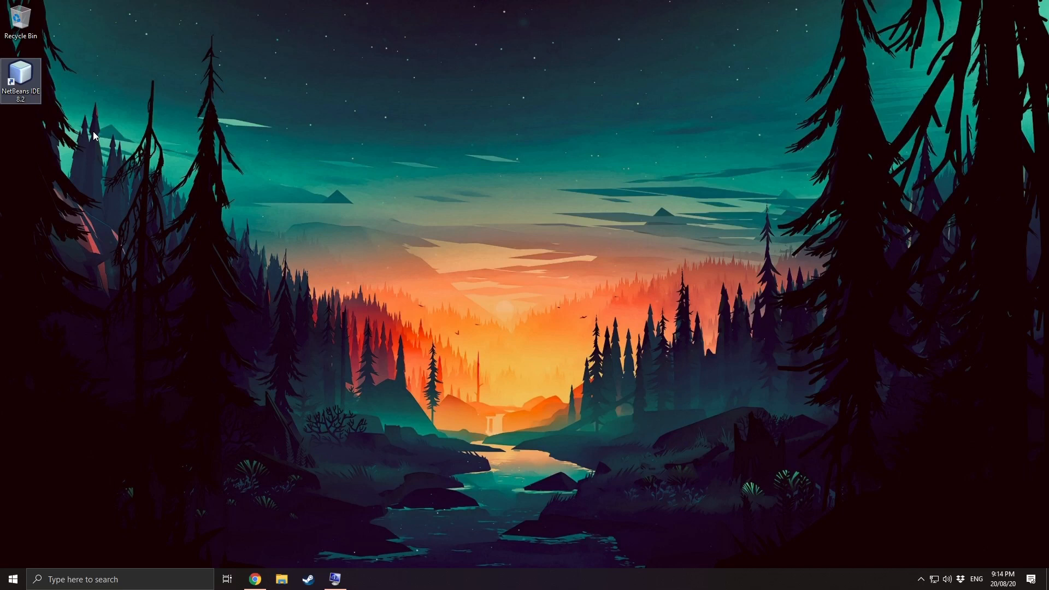
mouse_move(87, 135)
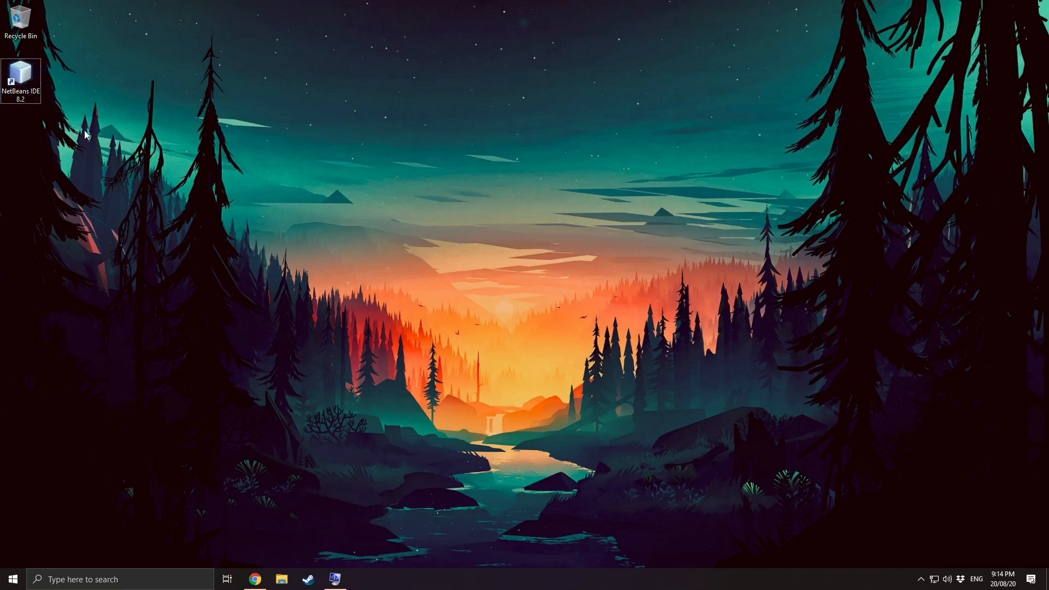
mouse_move(175, 289)
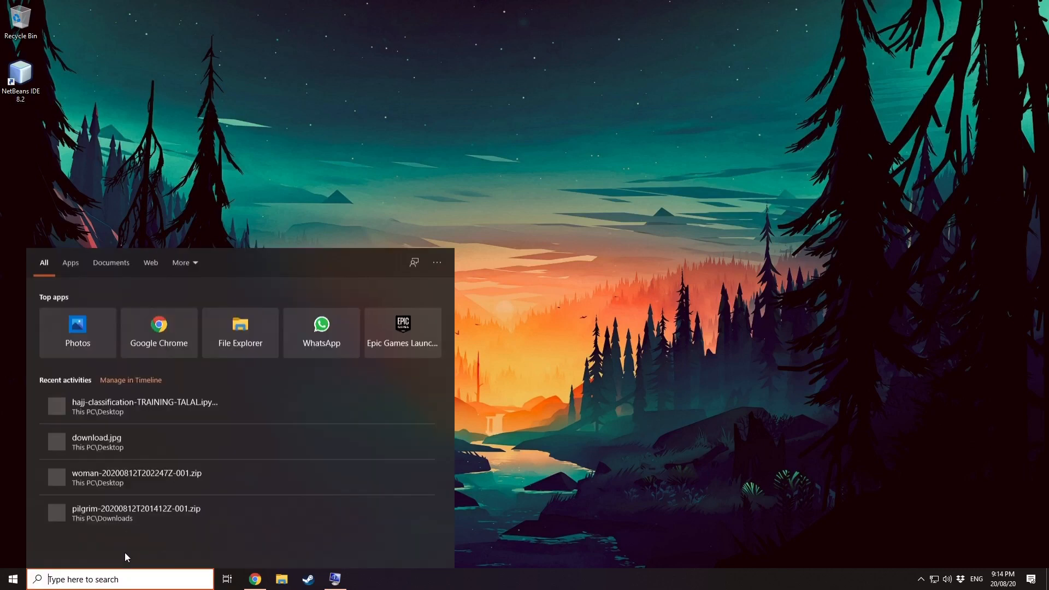
mouse_move(142, 523)
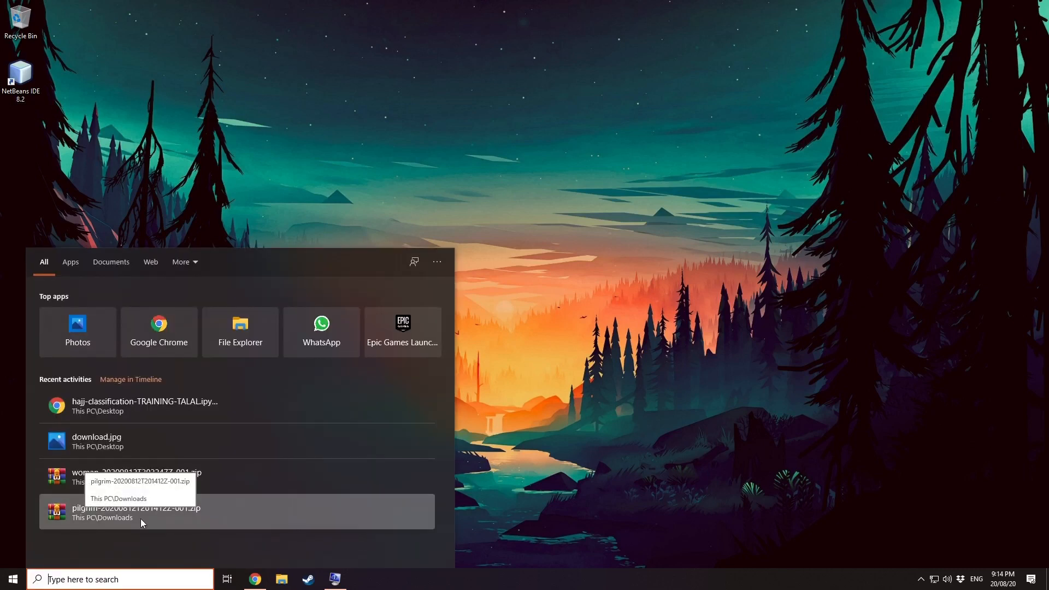
Step: Open Command Prompt, run java -version showing 1.8.0_141, then close the window
text(cmd)
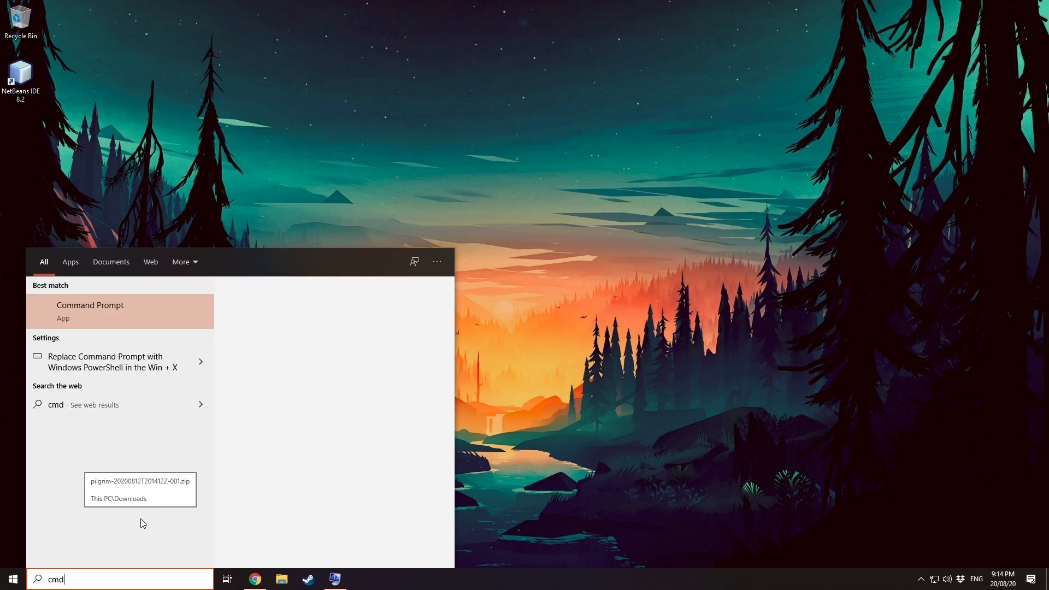
click(89, 311)
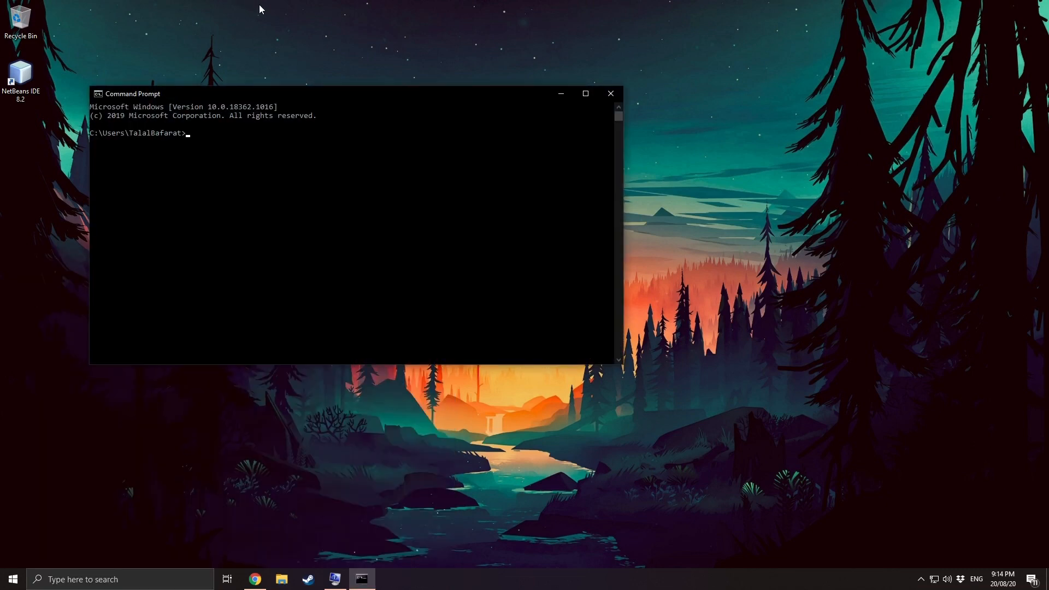
mouse_move(263, 97)
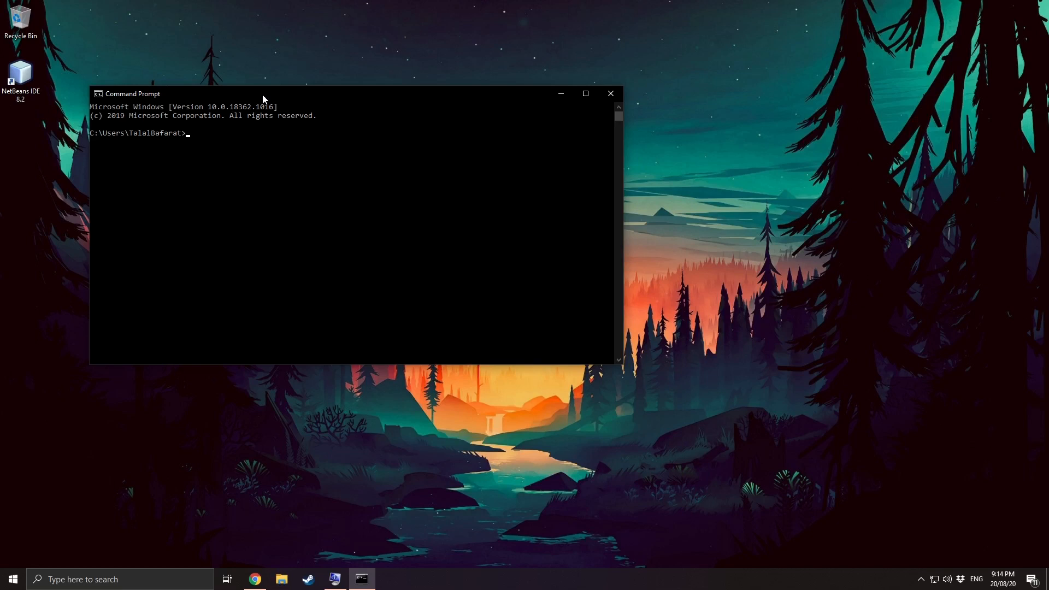
text(jav)
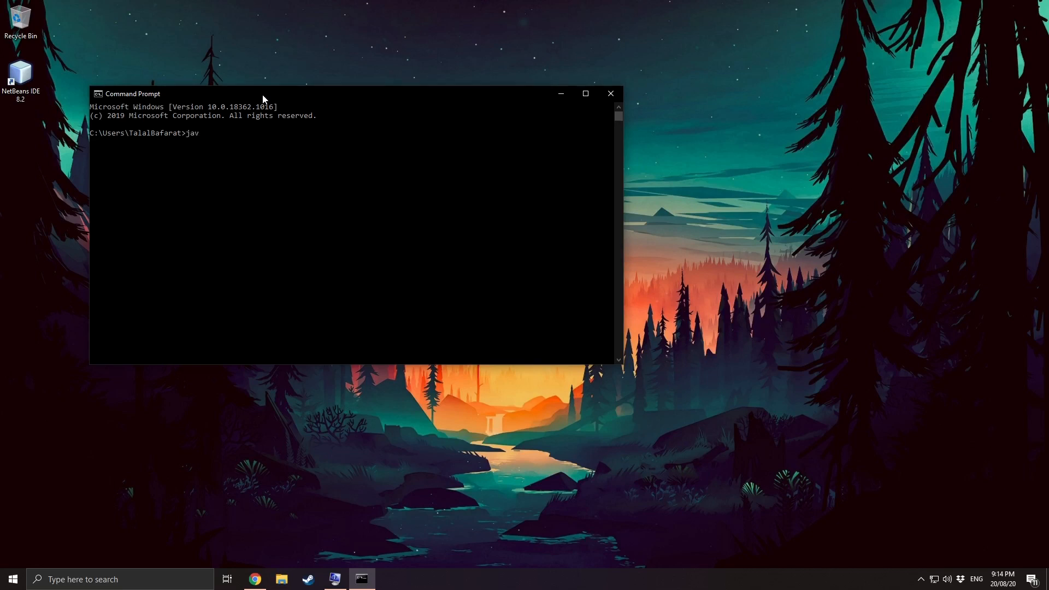
text(a -)
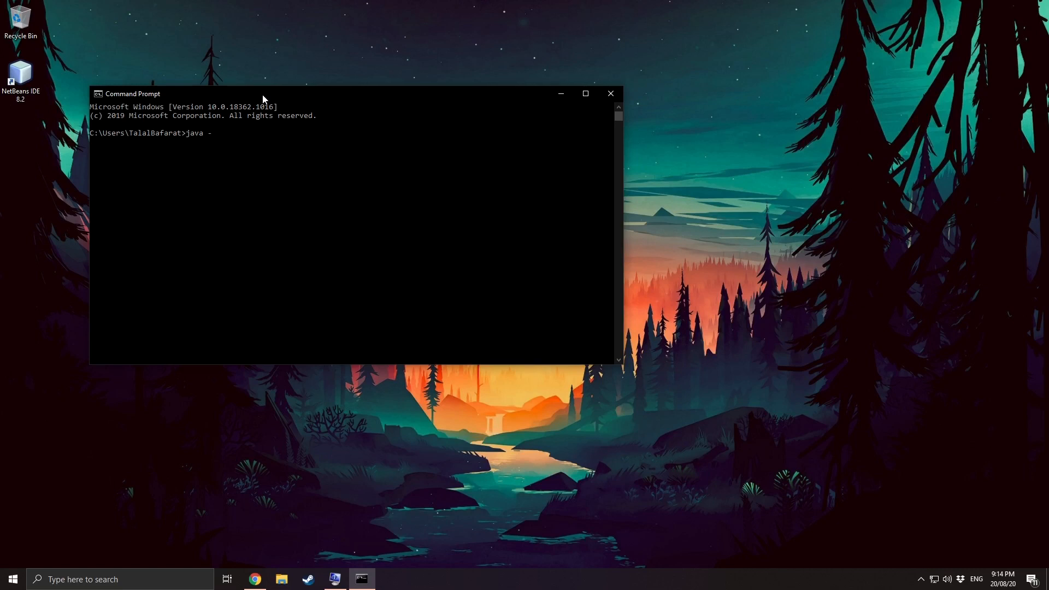
text(version)
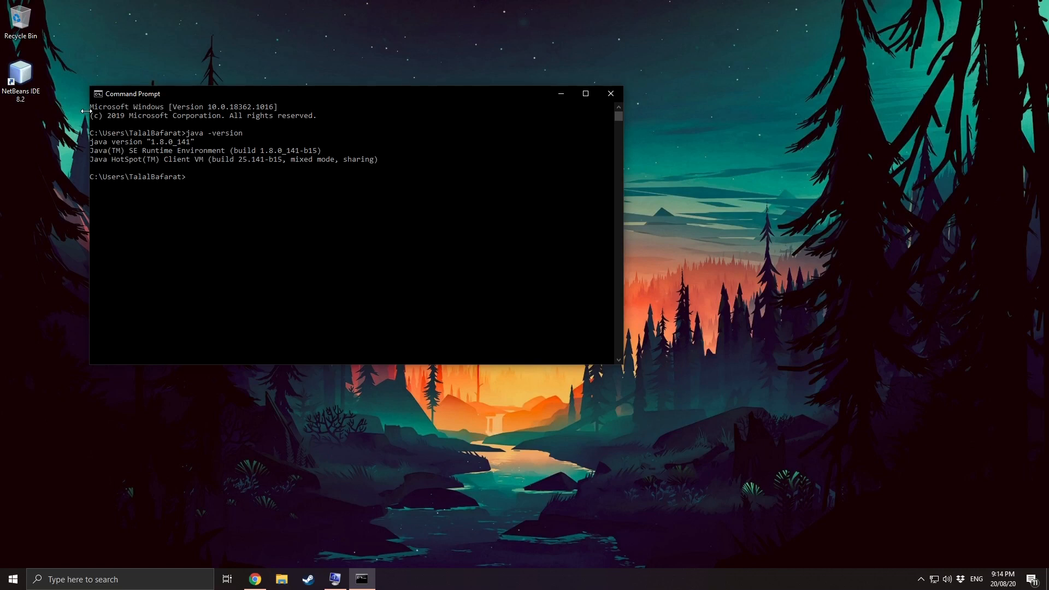
mouse_move(601, 106)
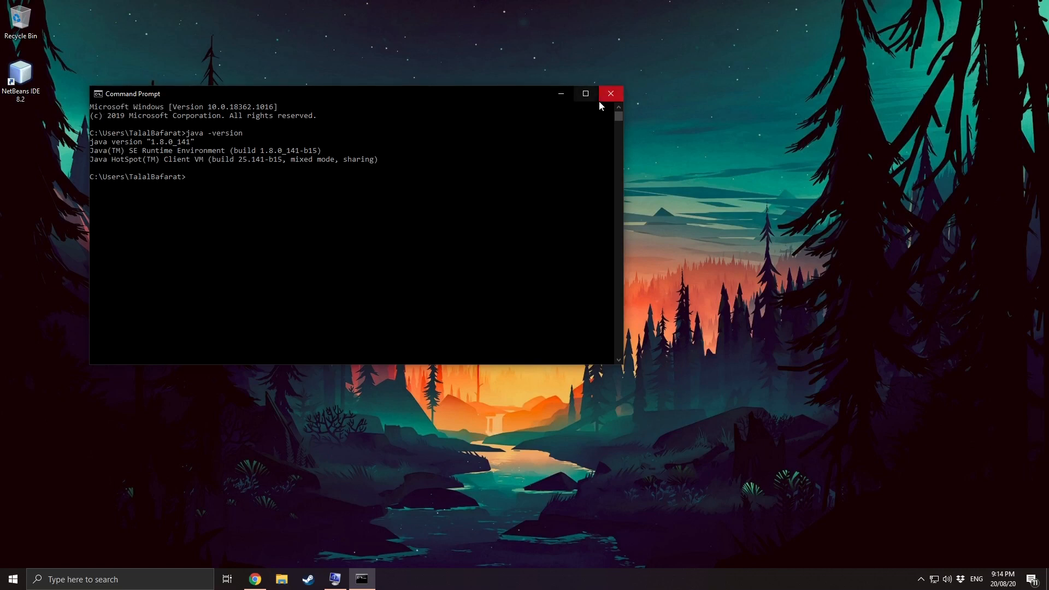
click(610, 93)
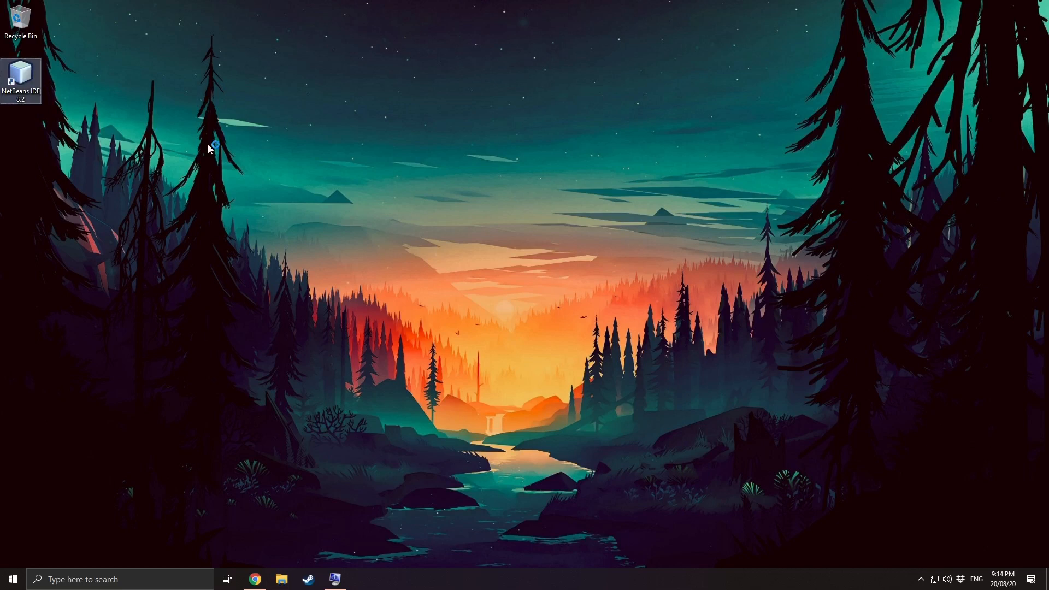
Step: Start NetBeans IDE 8.2 from its desktop shortcut
double_click(19, 71)
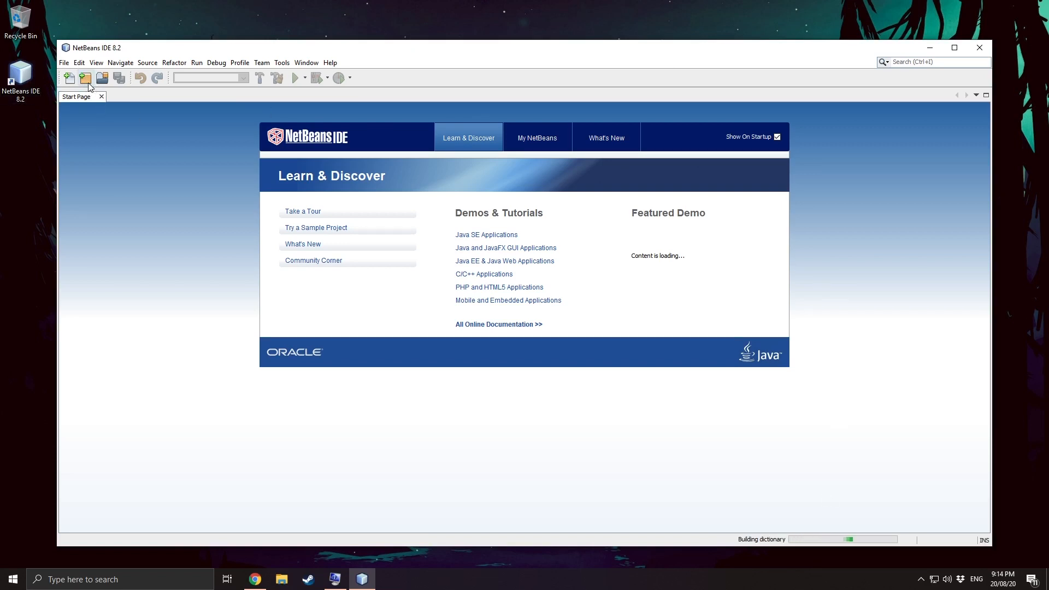
Step: Create a Java Application project named TestApp with its main class
click(86, 78)
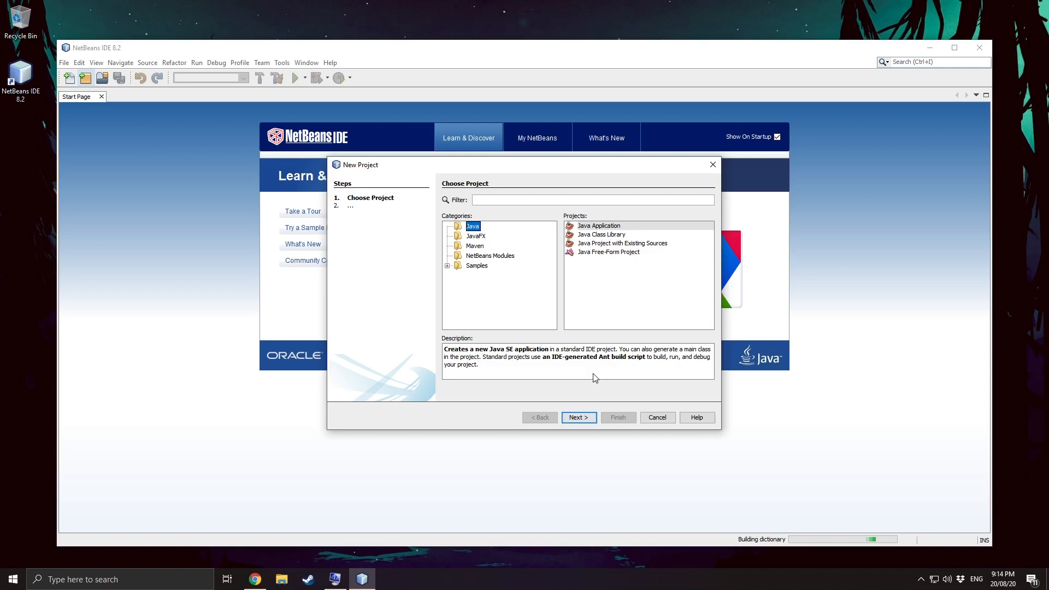
click(599, 226)
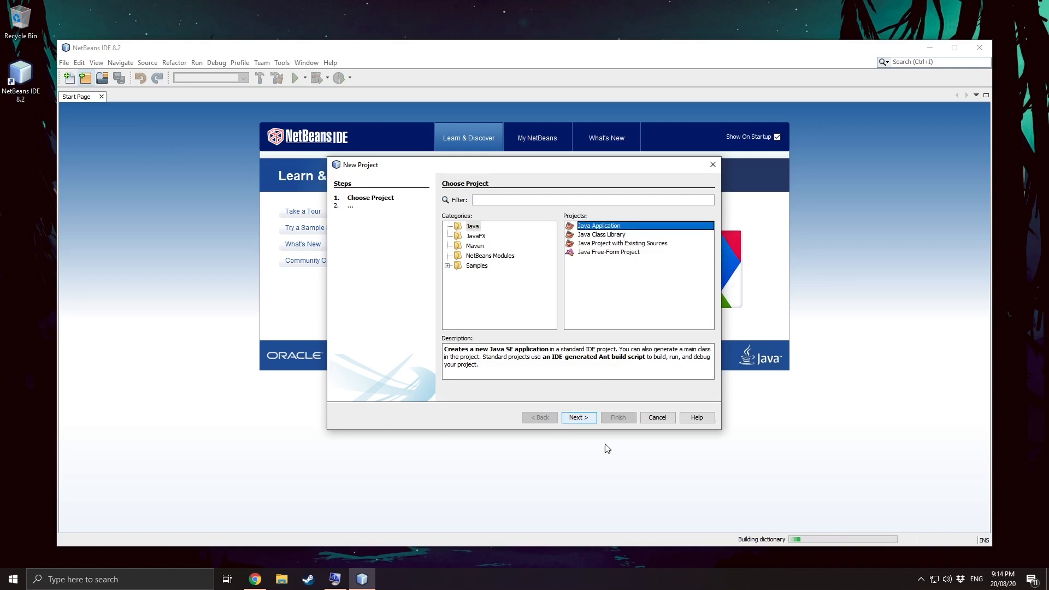
click(578, 417)
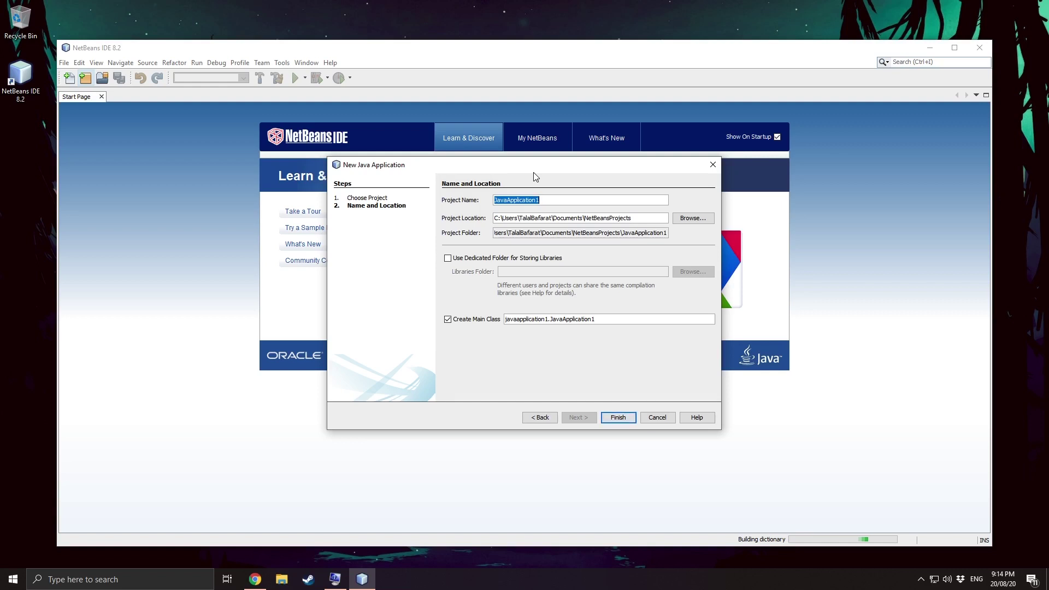
text(TestApp)
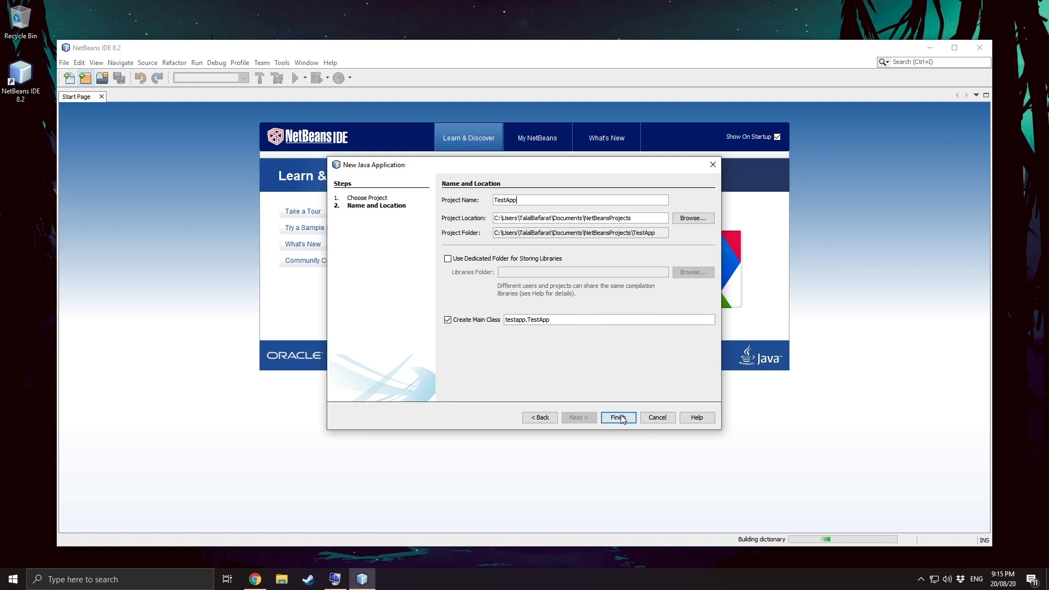
click(618, 418)
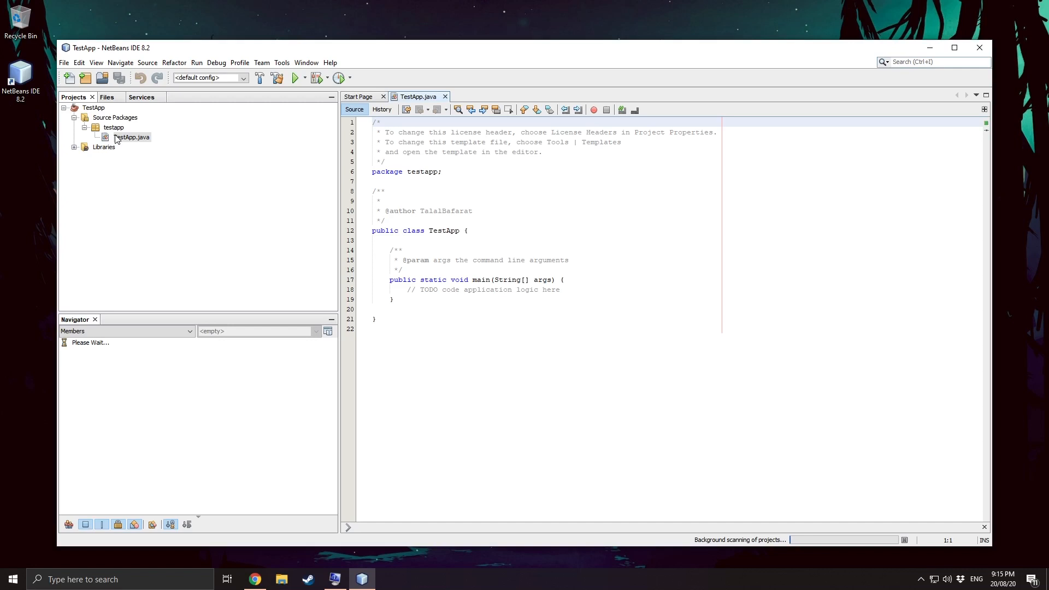
Step: Replace the TODO comment in main with System.out.println using code completion
click(601, 289)
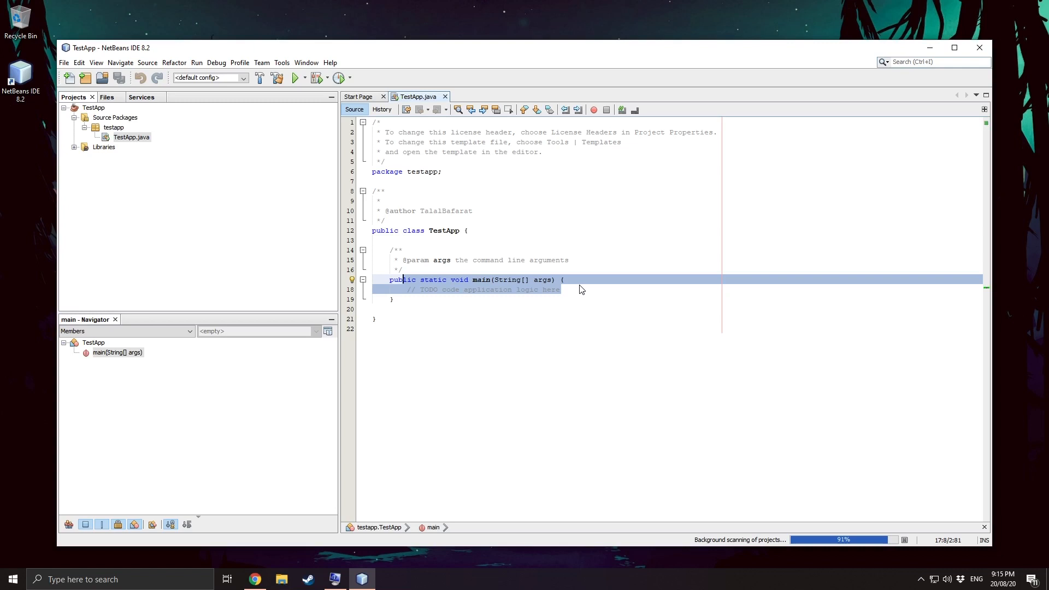
text(pubSy)
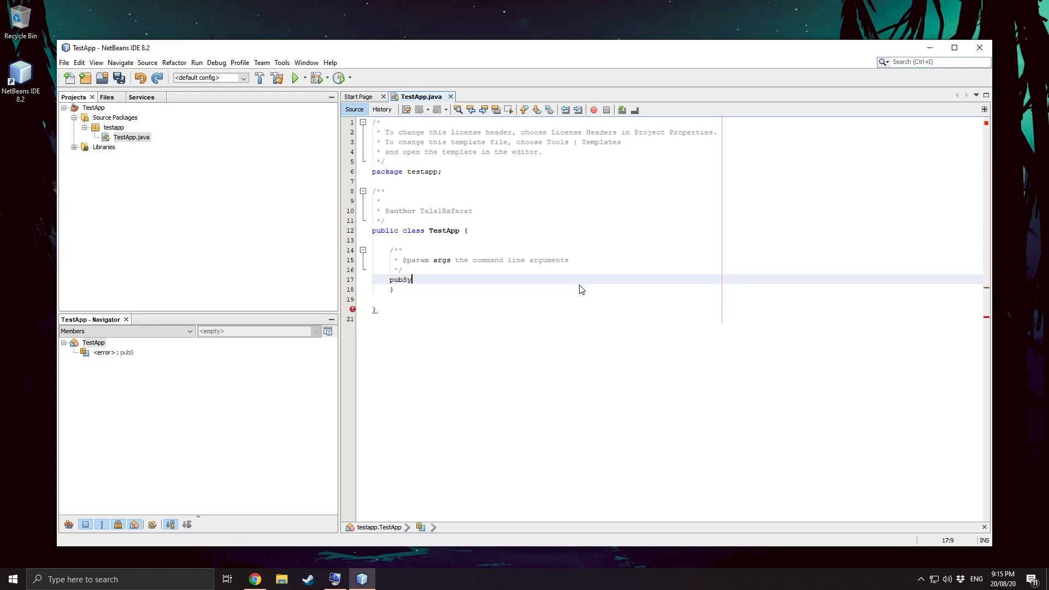
key(Tab)
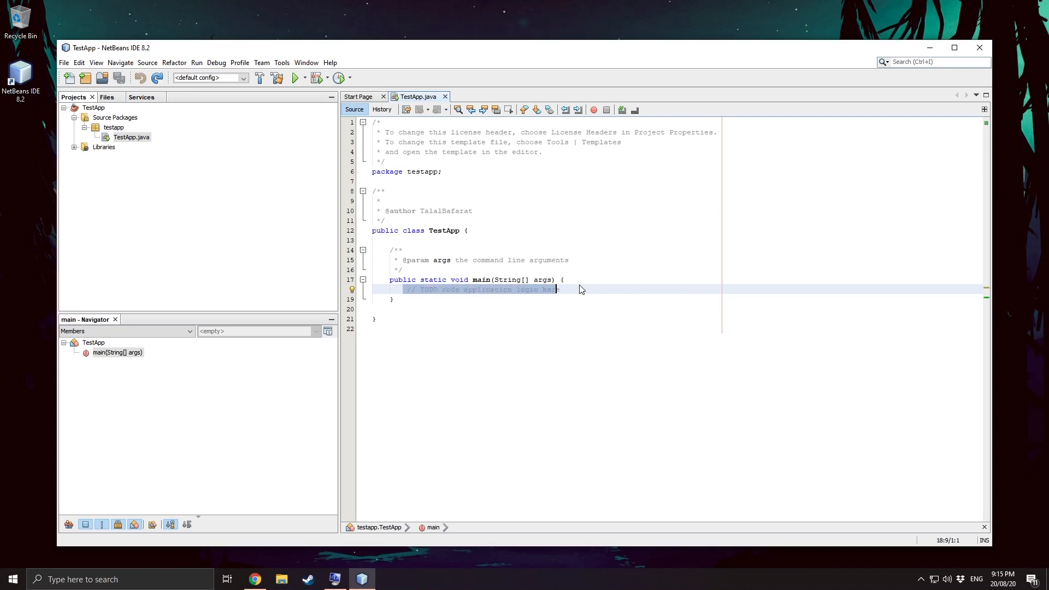
text(Sys)
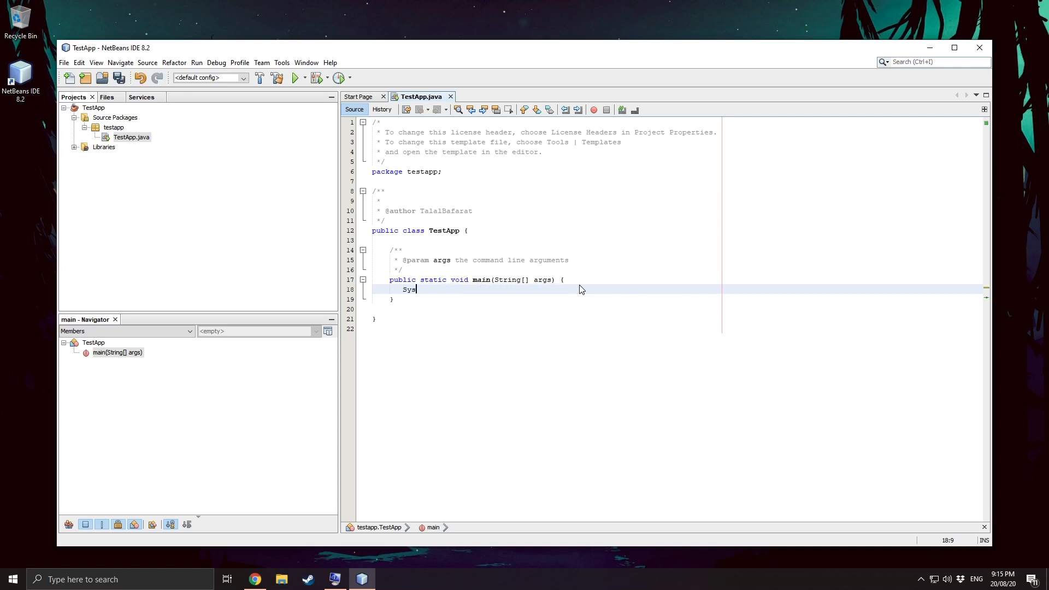
text(tem.out)
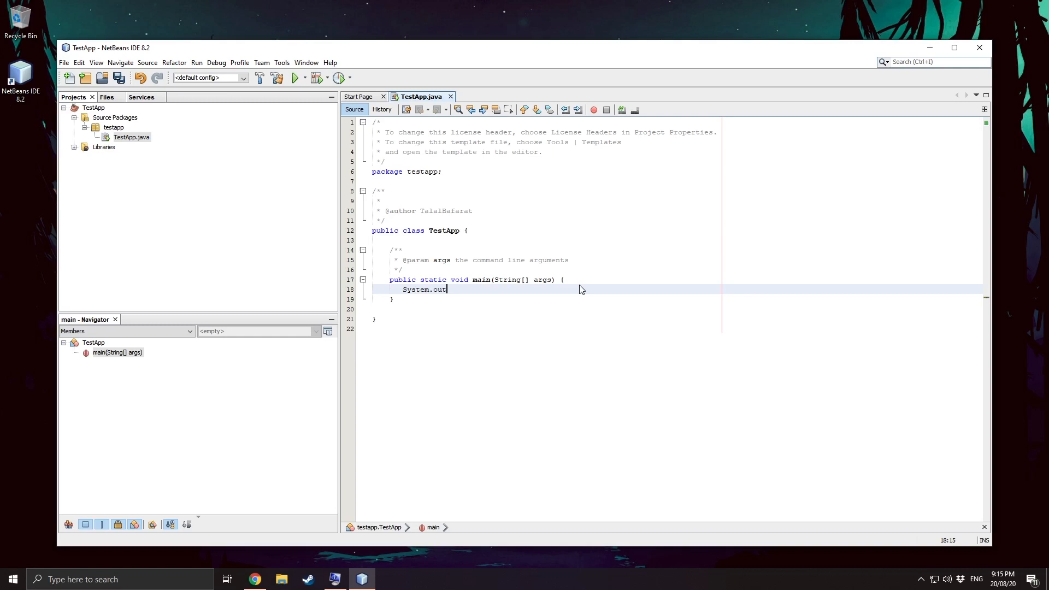
text(.println)
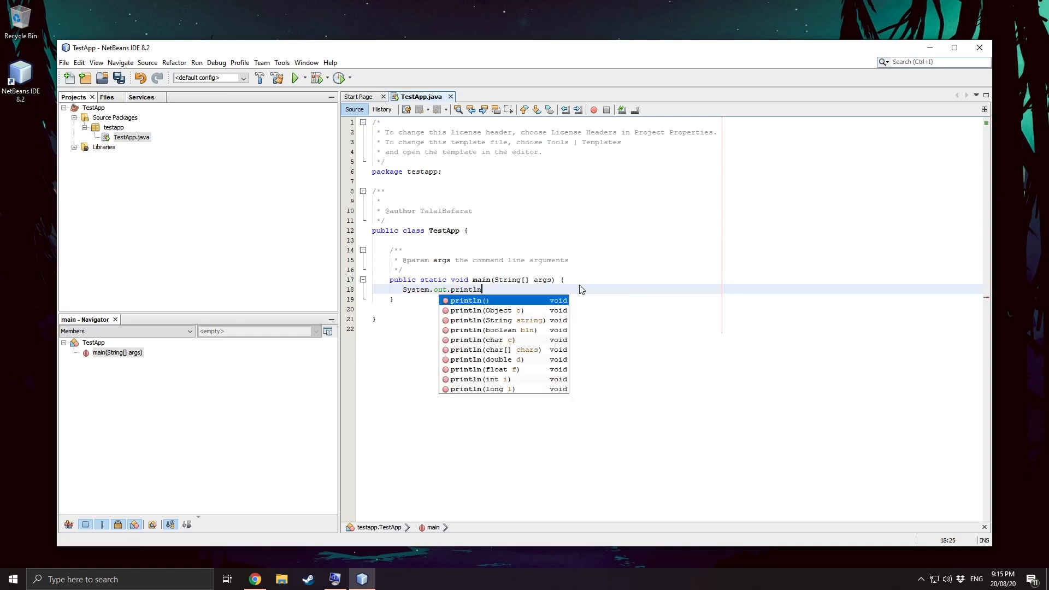
key(Enter)
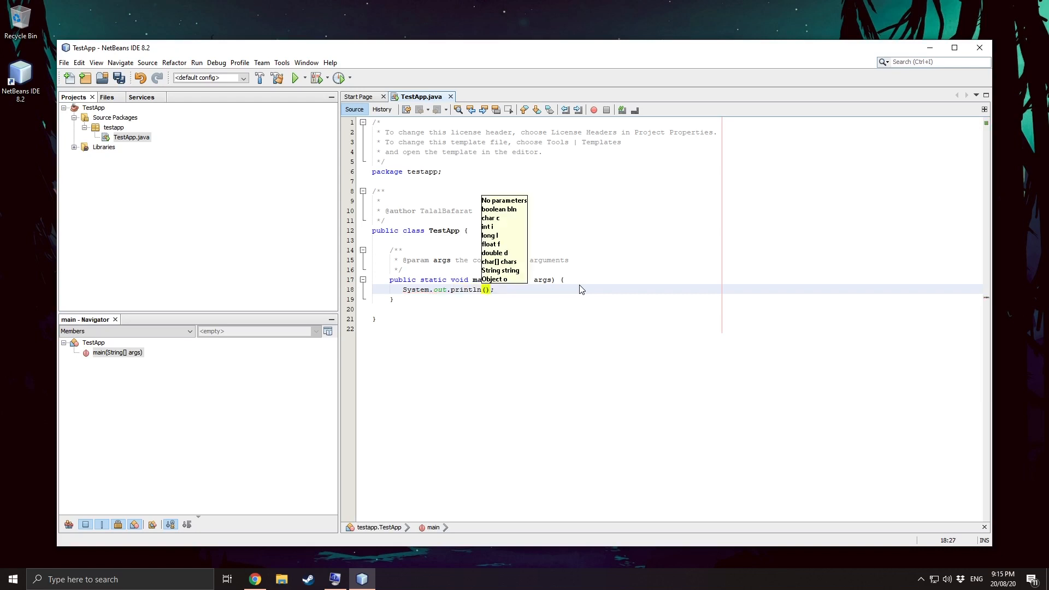
Step: Pass "Hello World!" as the println argument
text("H)
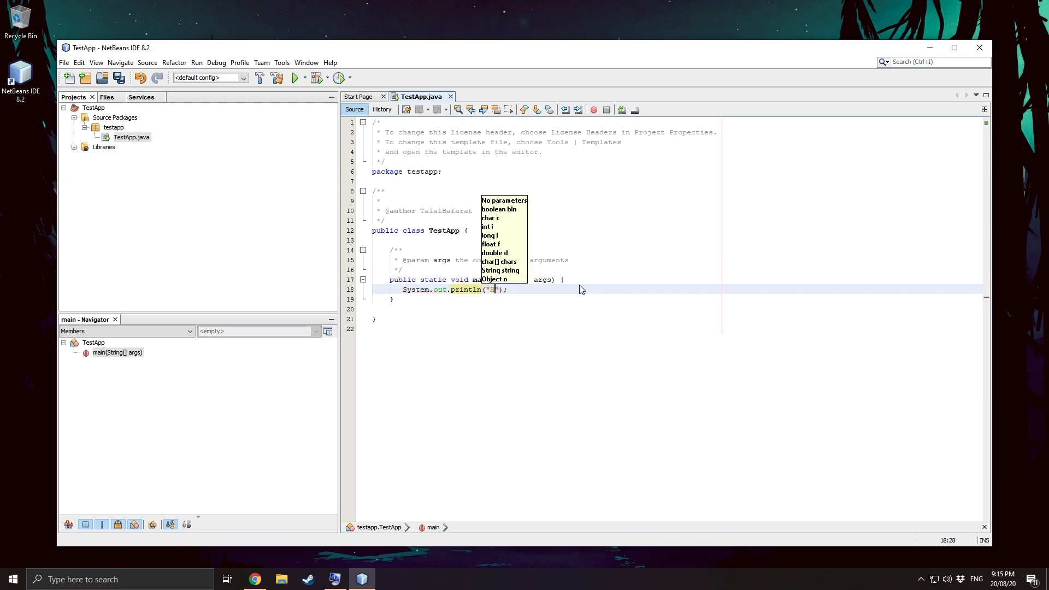
text(Hello)
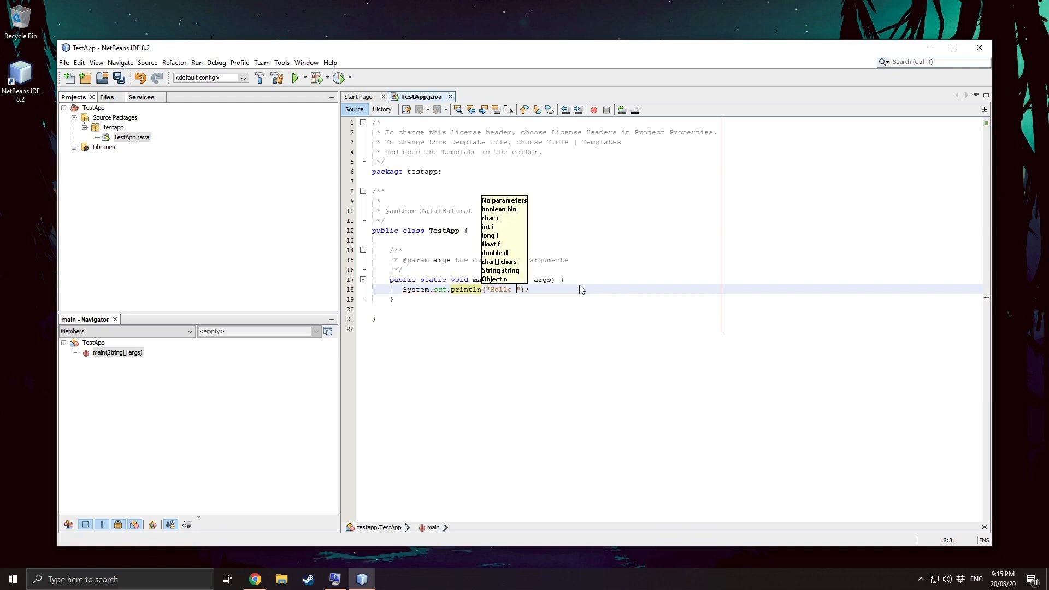
text(World)
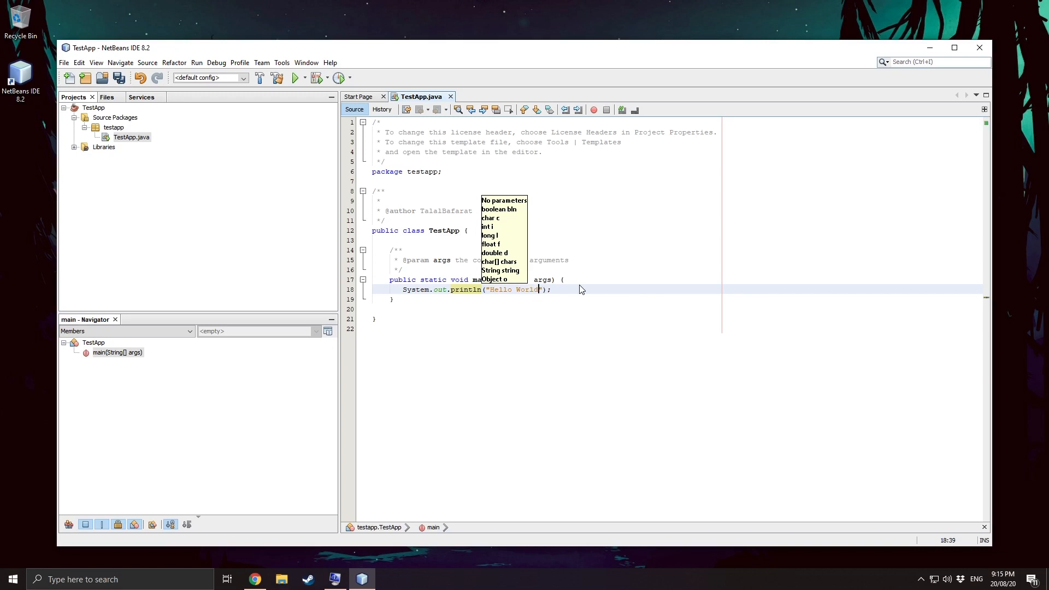
text(!)
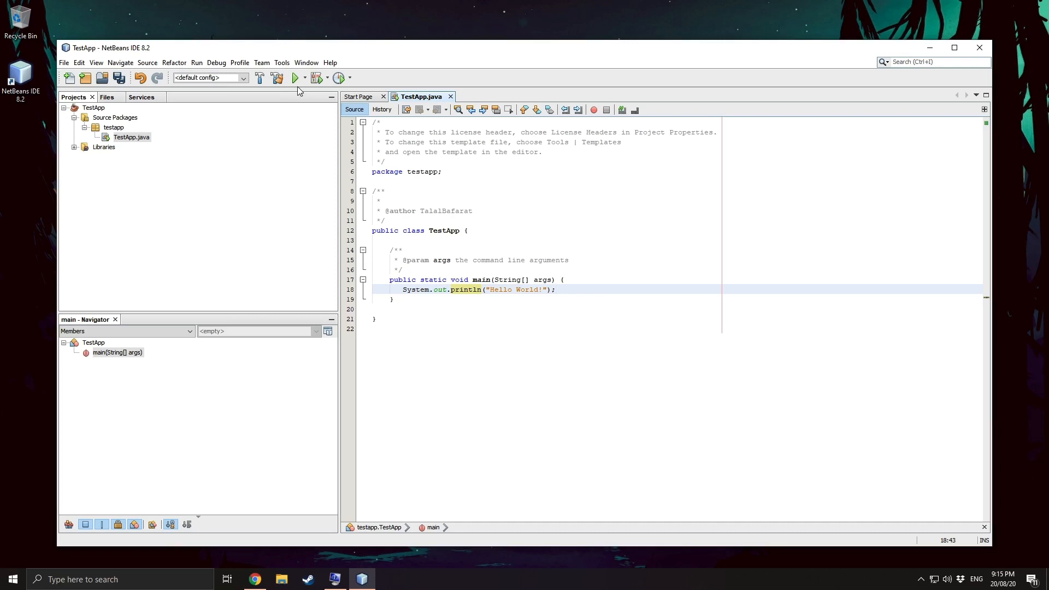
Step: Run TestApp to print Hello World! in the Output window, then minimize NetBeans
click(294, 77)
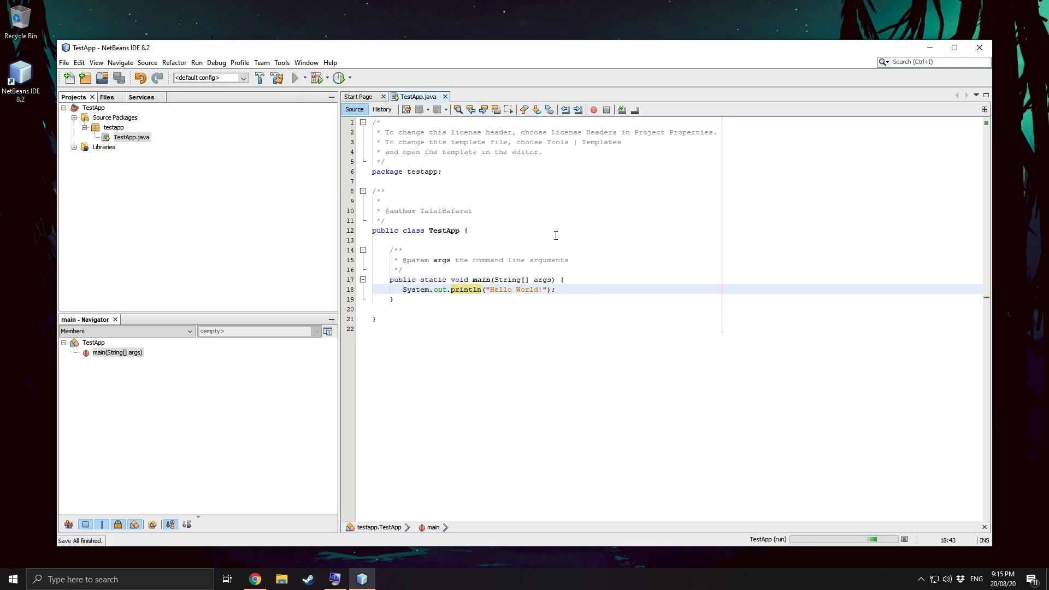
click(294, 77)
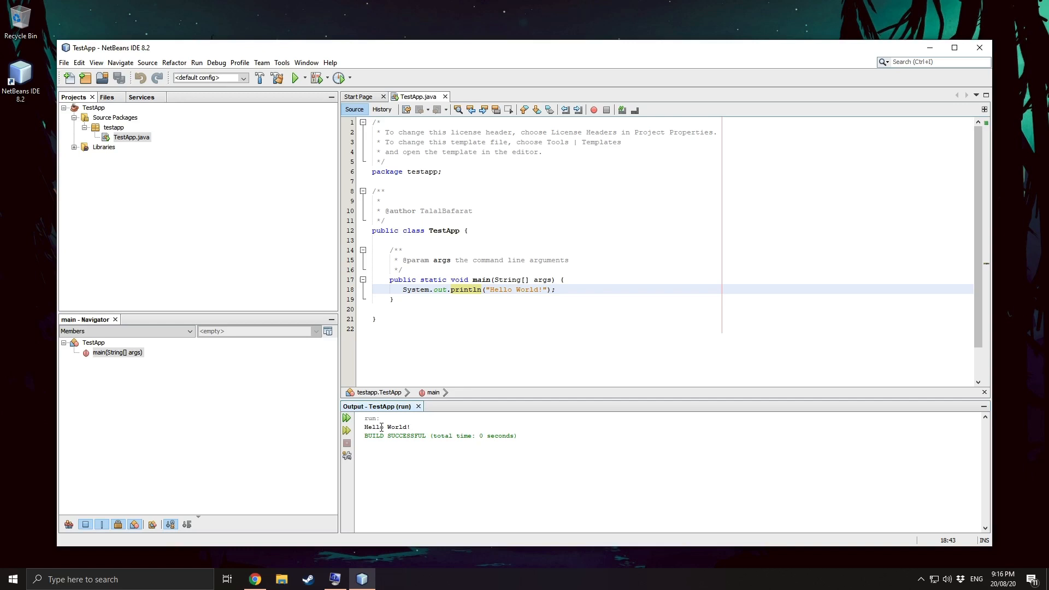
mouse_move(836, 59)
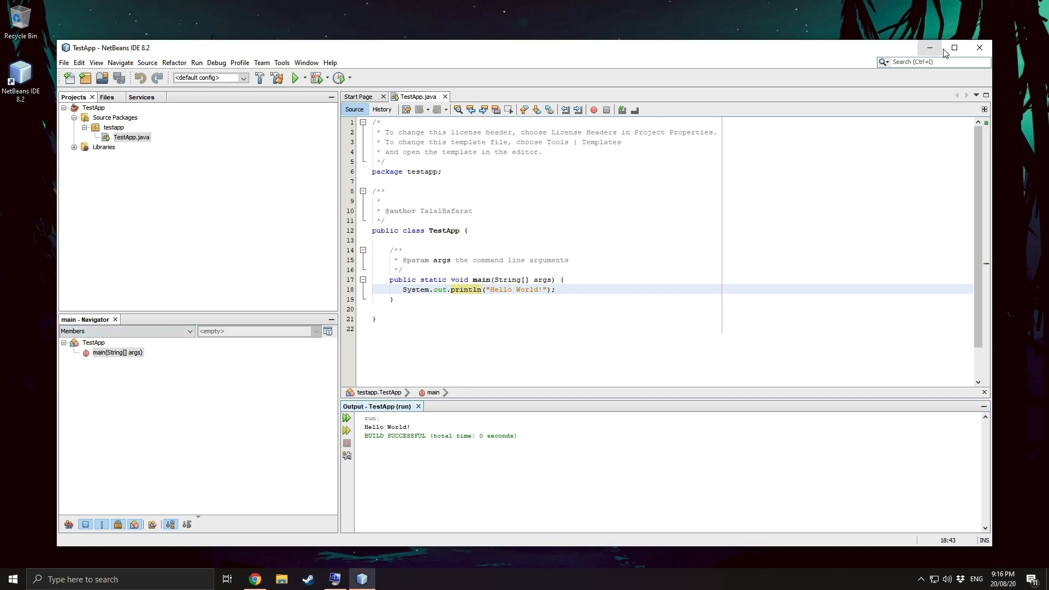
click(929, 48)
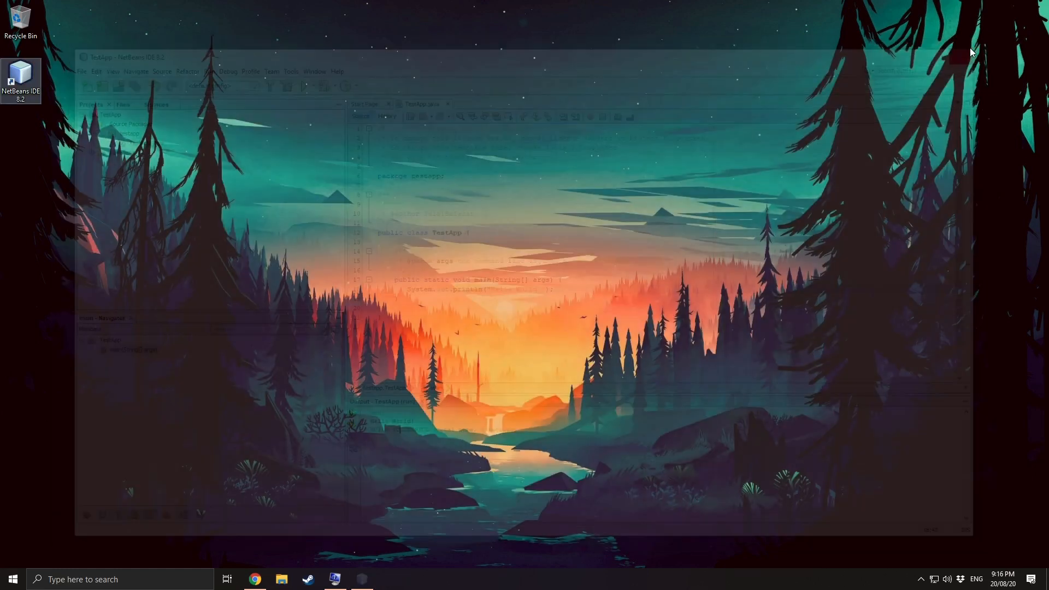